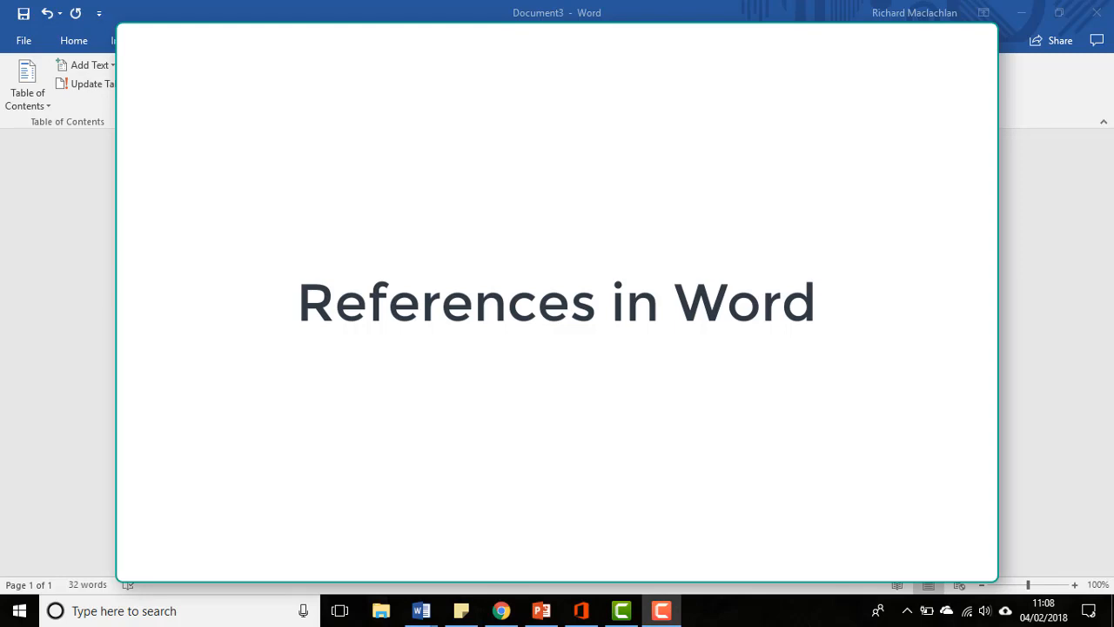
Step: Dismiss the title card to show the counter-insurgency document for referencing
{"action": "left_click", "coordinate": [287, 40]}
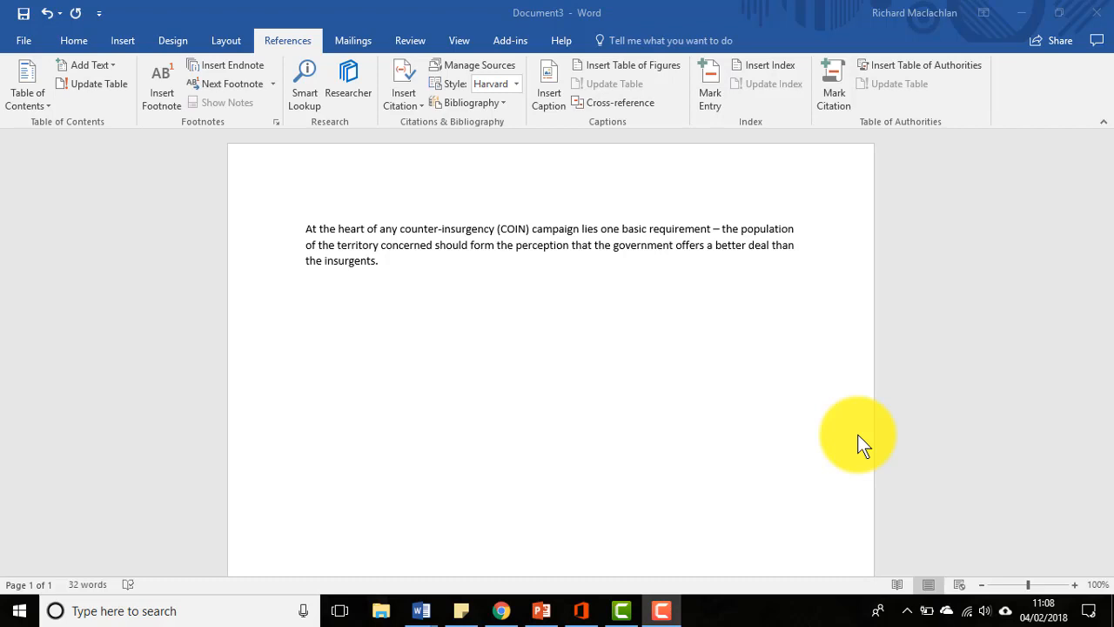
{"action": "mouse_move", "coordinate": [822, 449]}
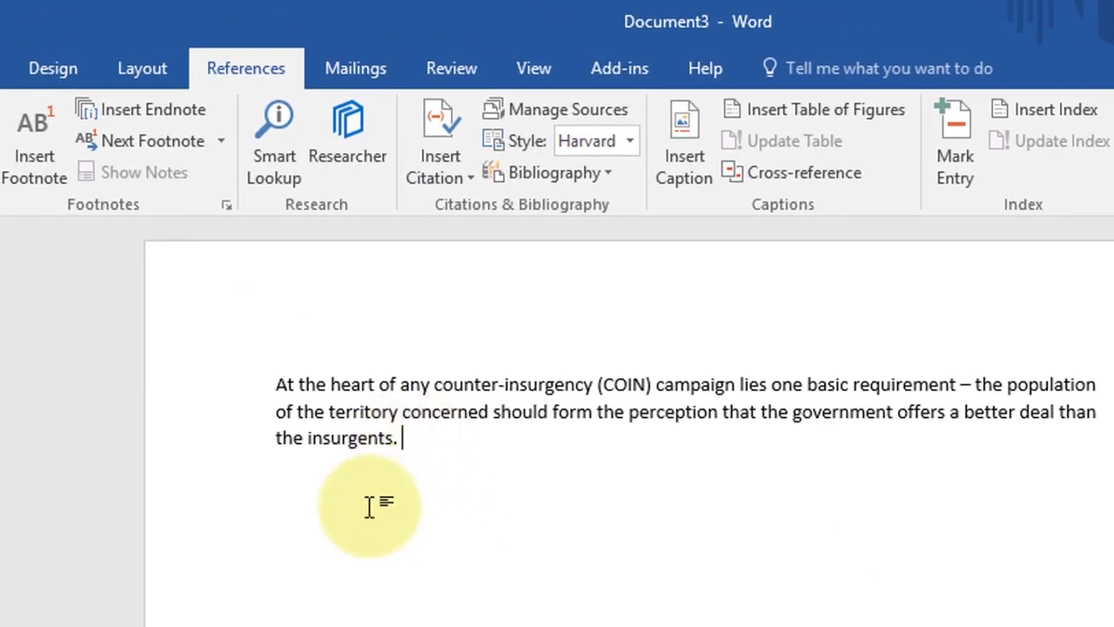
{"action": "mouse_move", "coordinate": [278, 374]}
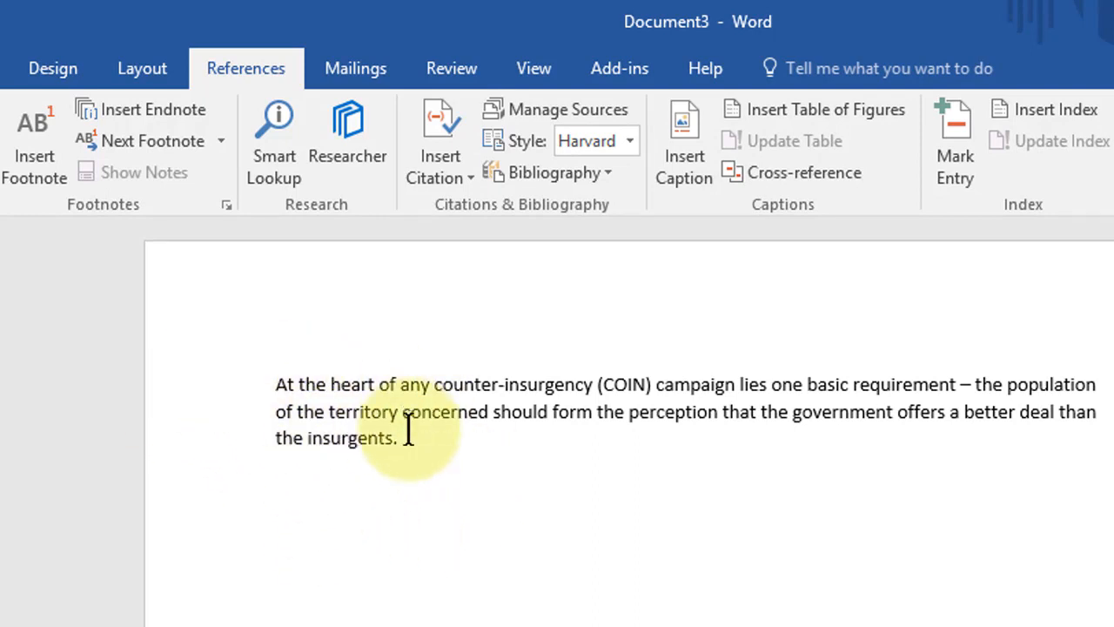
{"action": "mouse_move", "coordinate": [432, 313]}
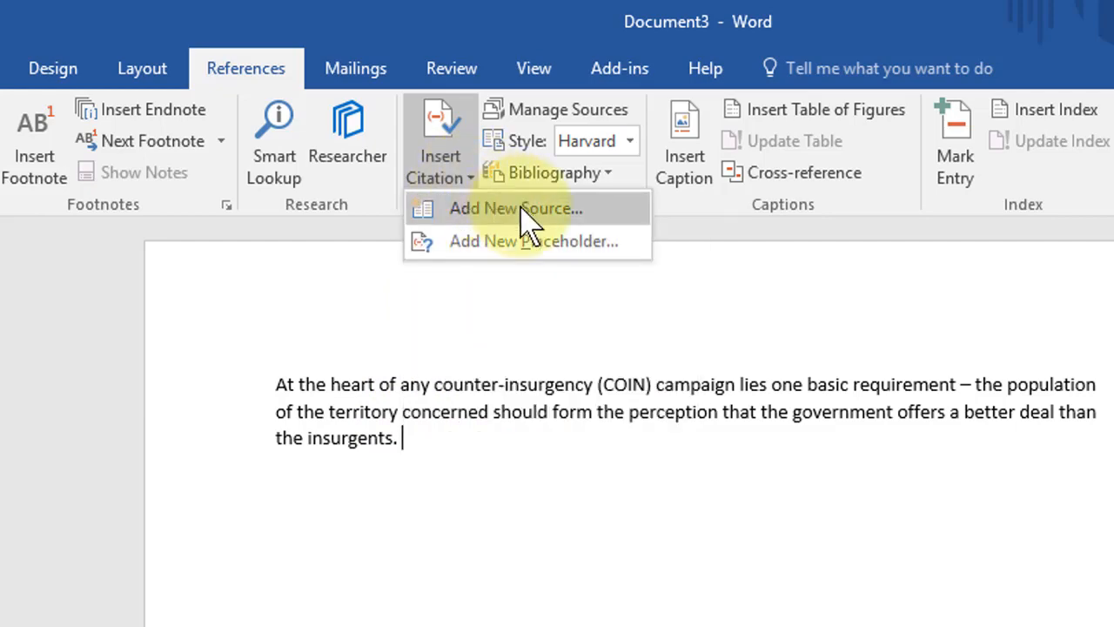
Step: Start a new Book source from Insert Citation and place the cursor in the Author field
{"action": "left_click", "coordinate": [516, 209]}
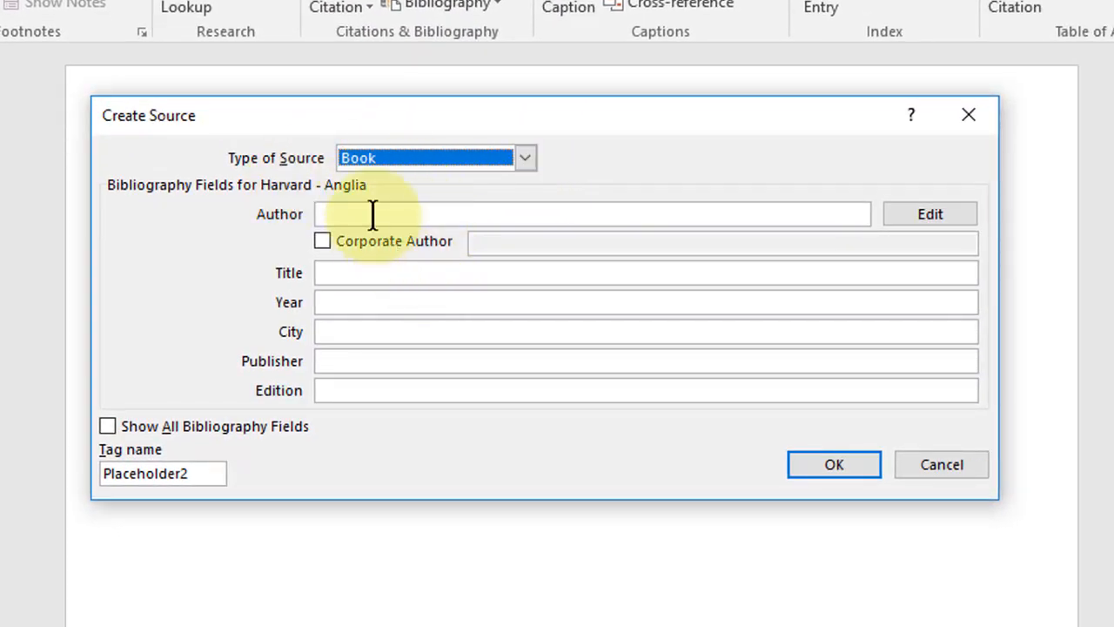
{"action": "left_click", "coordinate": [592, 213]}
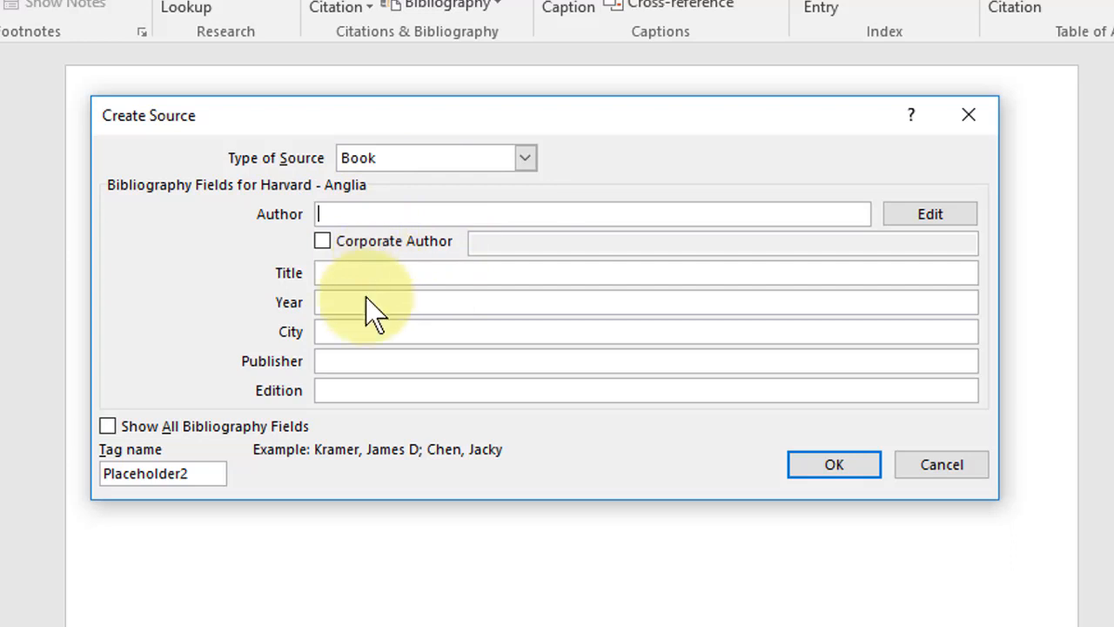
{"action": "mouse_move", "coordinate": [376, 296]}
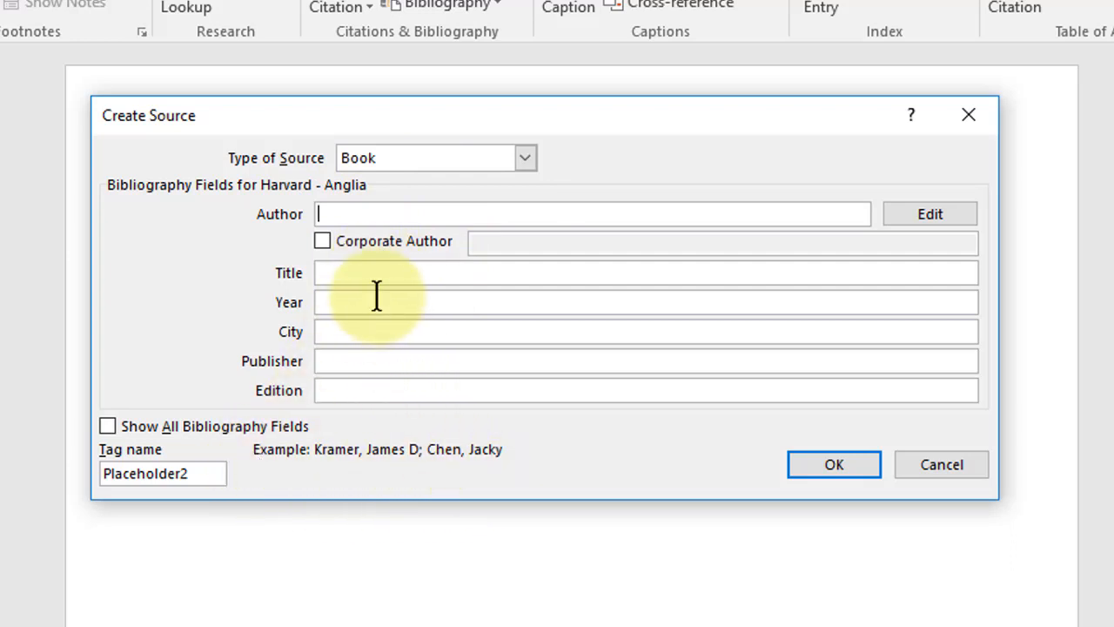
{"action": "left_click", "coordinate": [643, 272]}
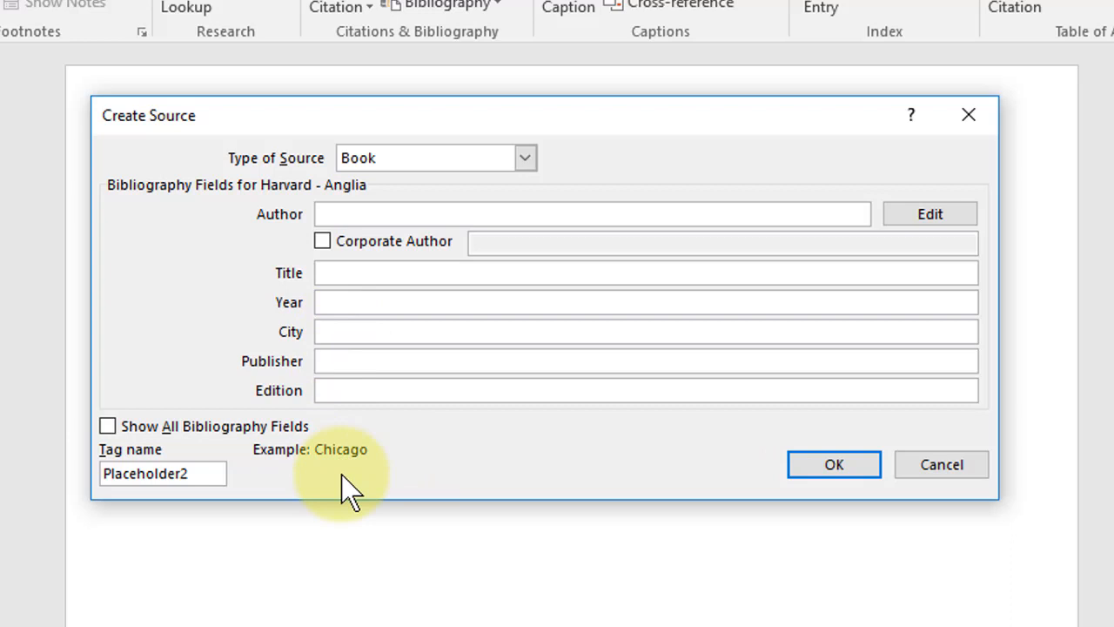
{"action": "mouse_move", "coordinate": [270, 426]}
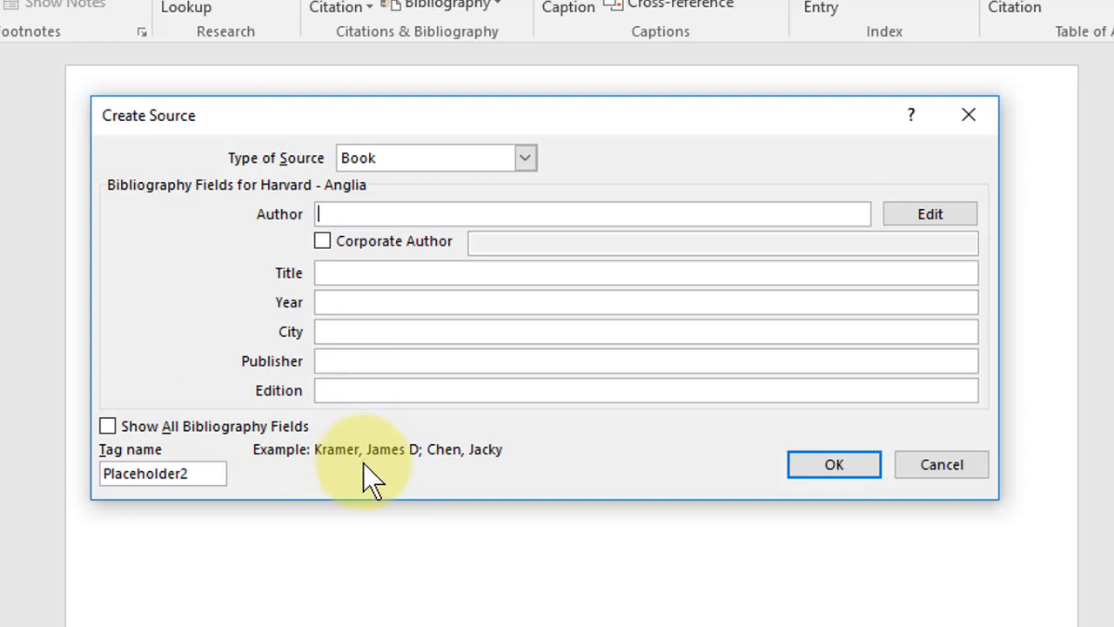
{"action": "mouse_move", "coordinate": [426, 469]}
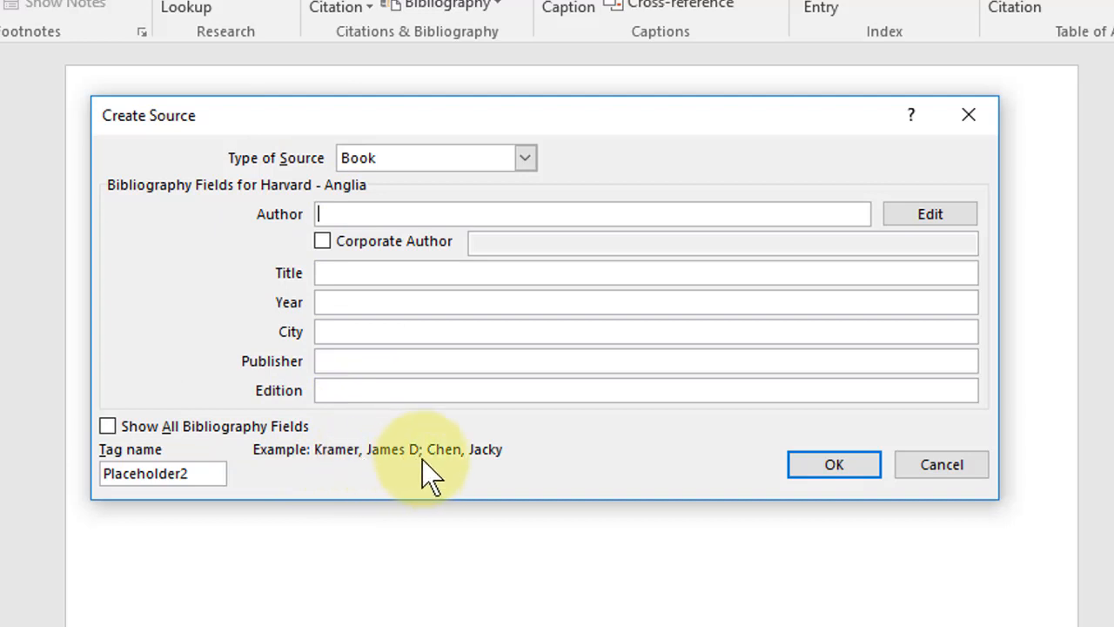
{"action": "mouse_move", "coordinate": [409, 470]}
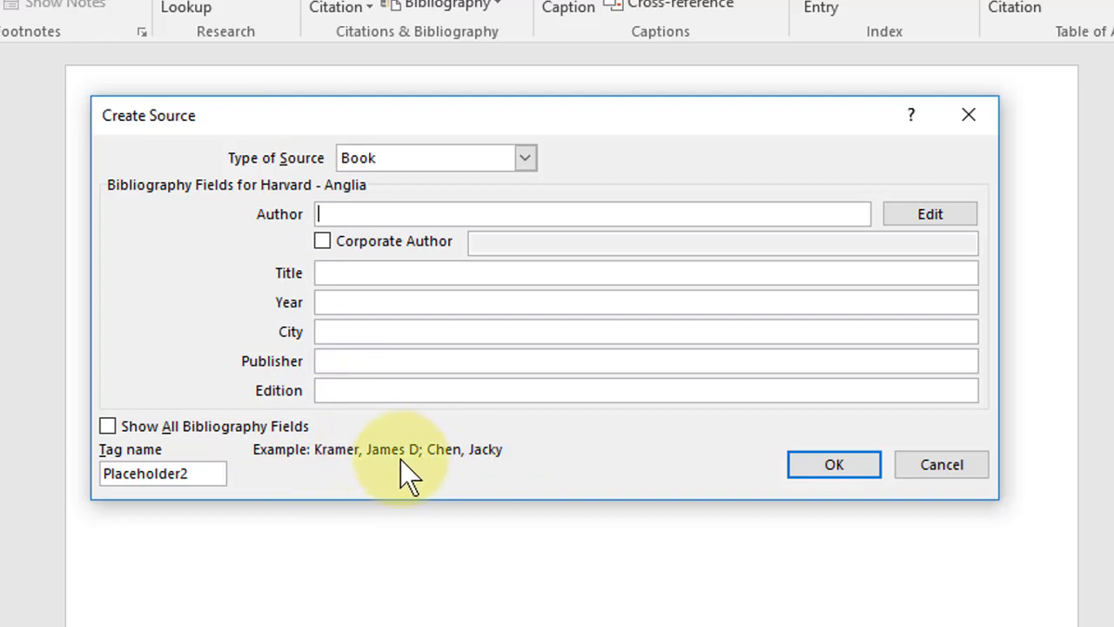
{"action": "mouse_move", "coordinate": [357, 244]}
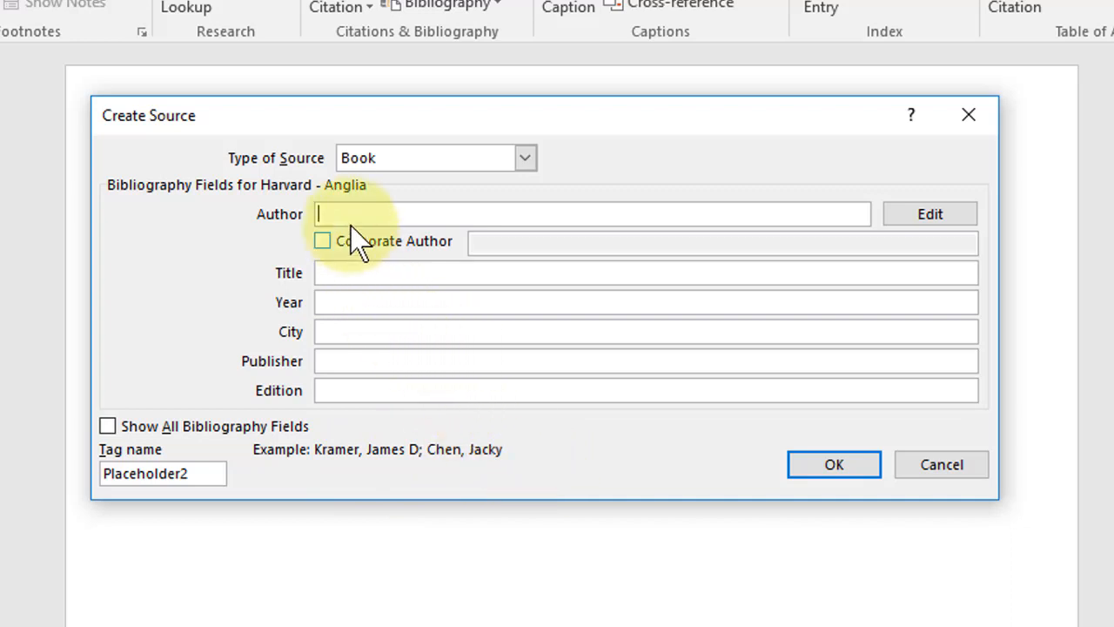
Step: Enter author Frank Ledwidge and title Losing Small Wars
{"action": "type", "text": "Frank Ledwidge"}
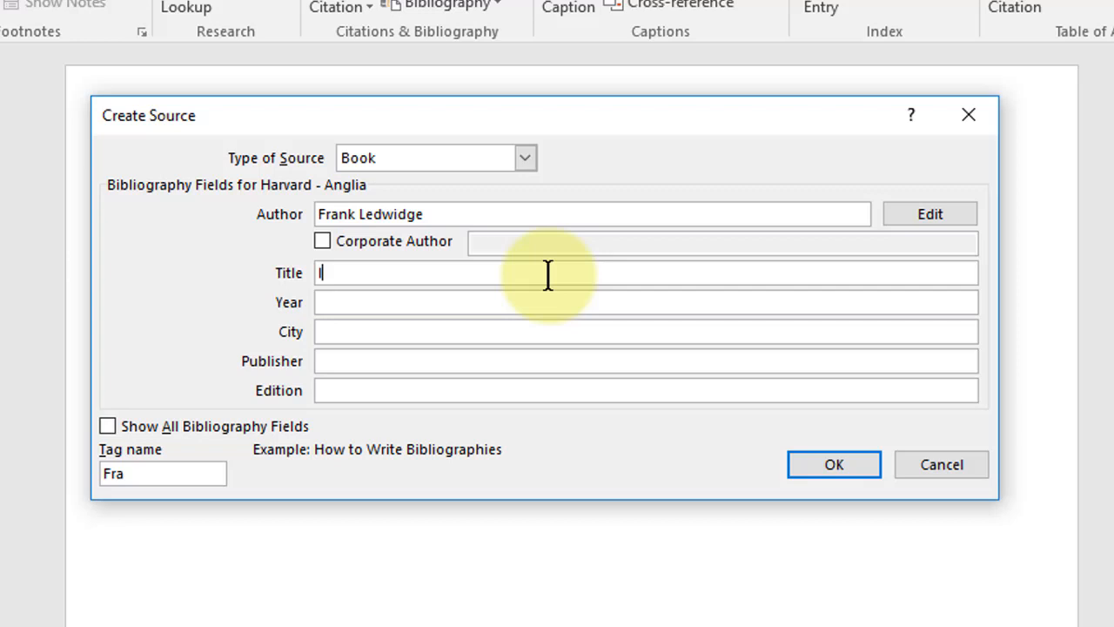
{"action": "type", "text": "Losin"}
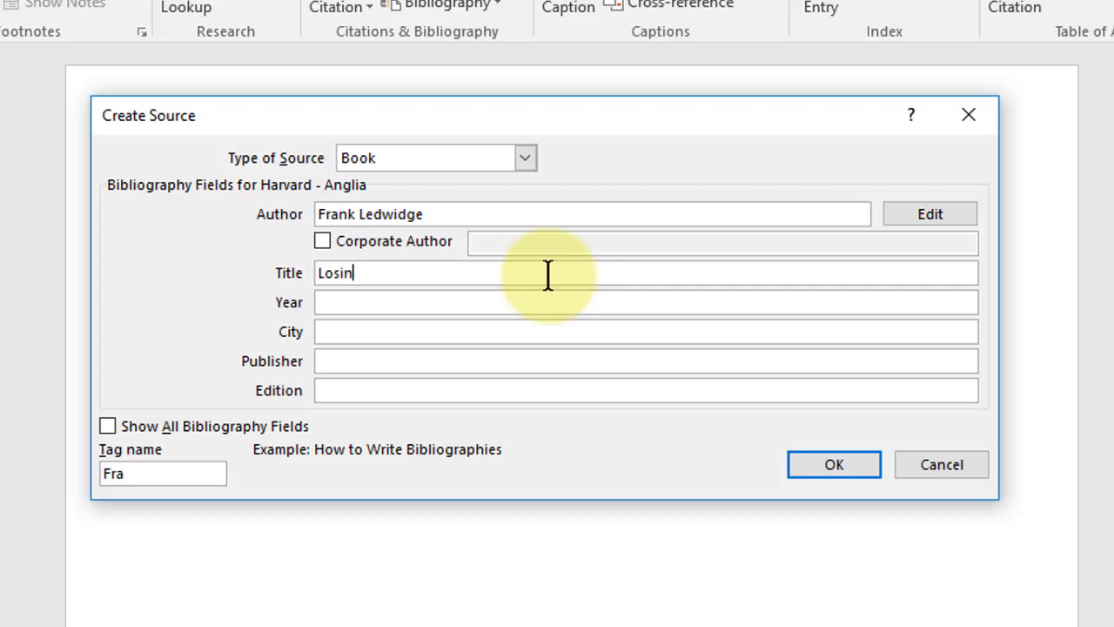
{"action": "type", "text": "g SMal"}
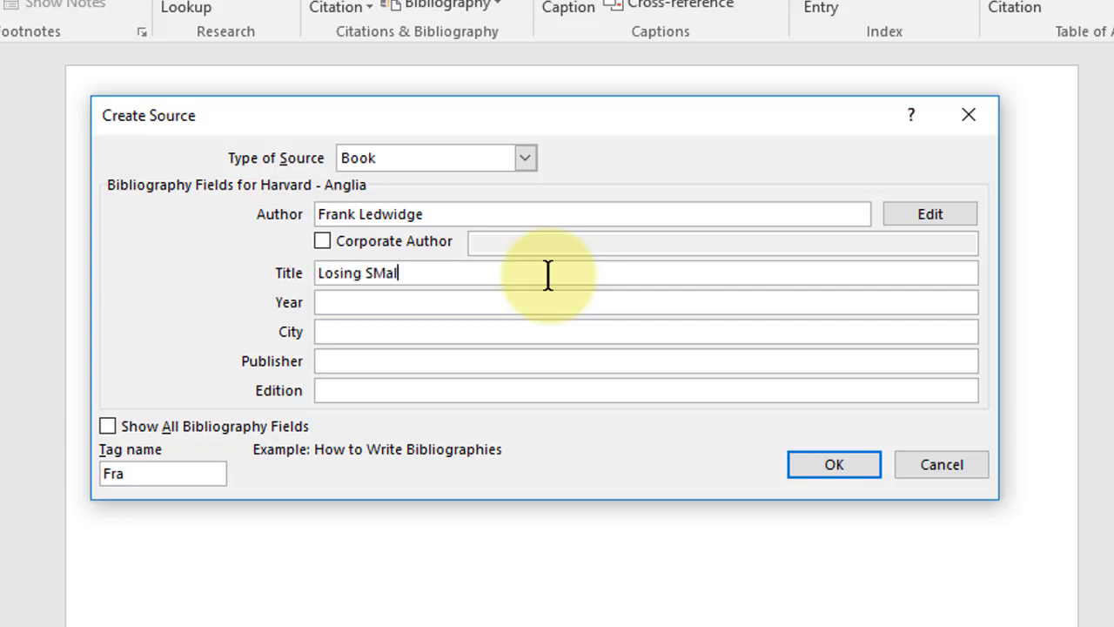
{"action": "type", "text": "l Wars"}
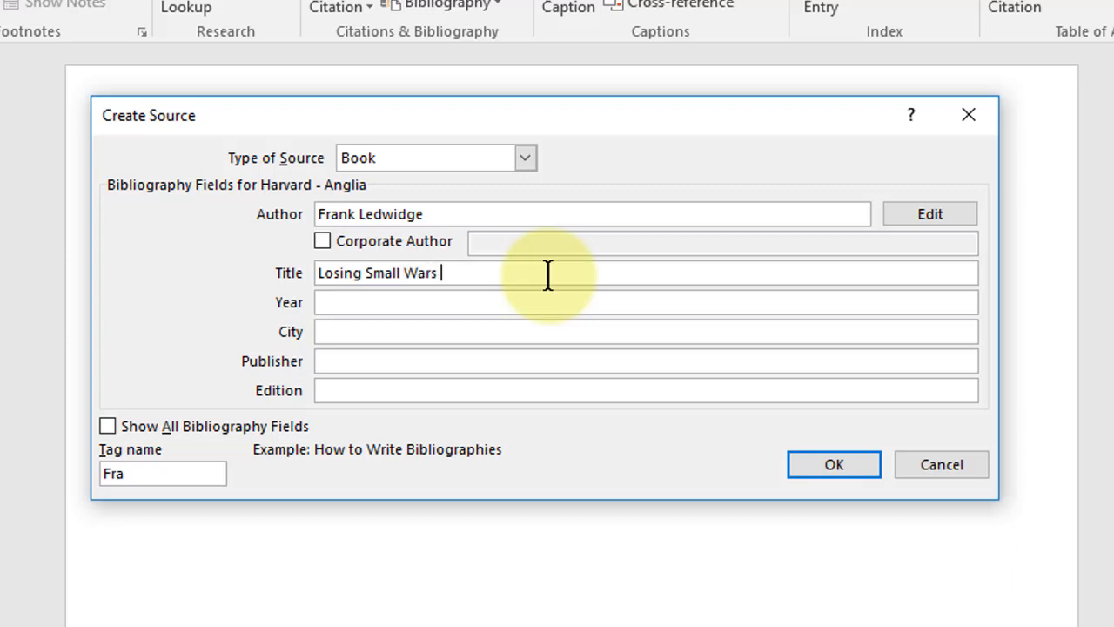
Step: Enter year 2011 and publisher Yale University Press
{"action": "left_click", "coordinate": [646, 303]}
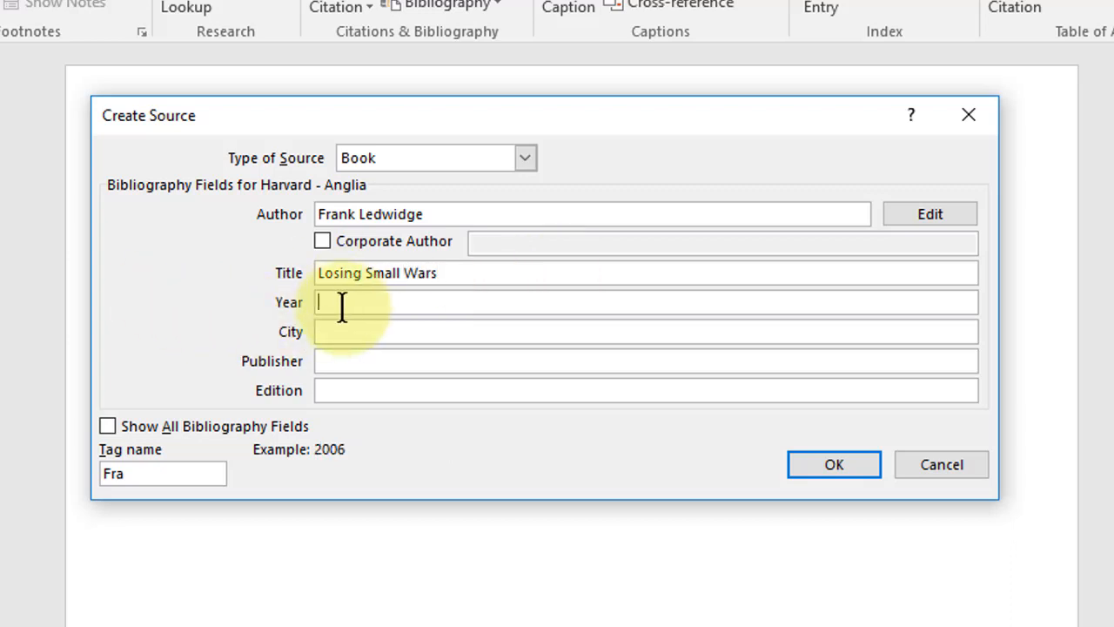
{"action": "type", "text": "2011"}
{"action": "left_click", "coordinate": [646, 332]}
{"action": "type", "text": "London"}
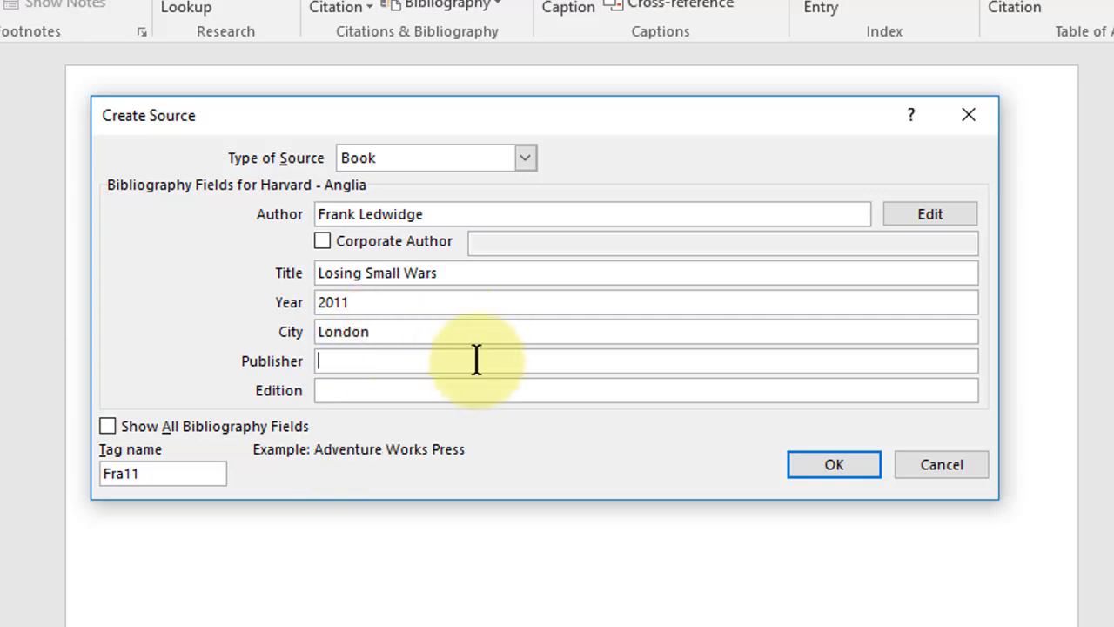
{"action": "type", "text": "Yale"}
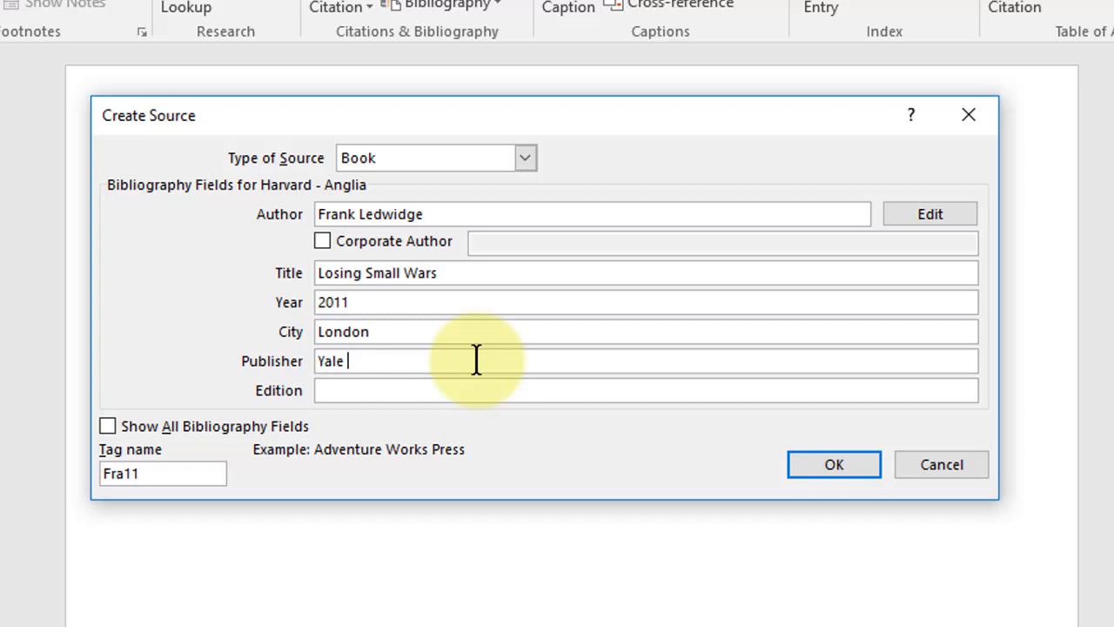
{"action": "type", "text": "University"}
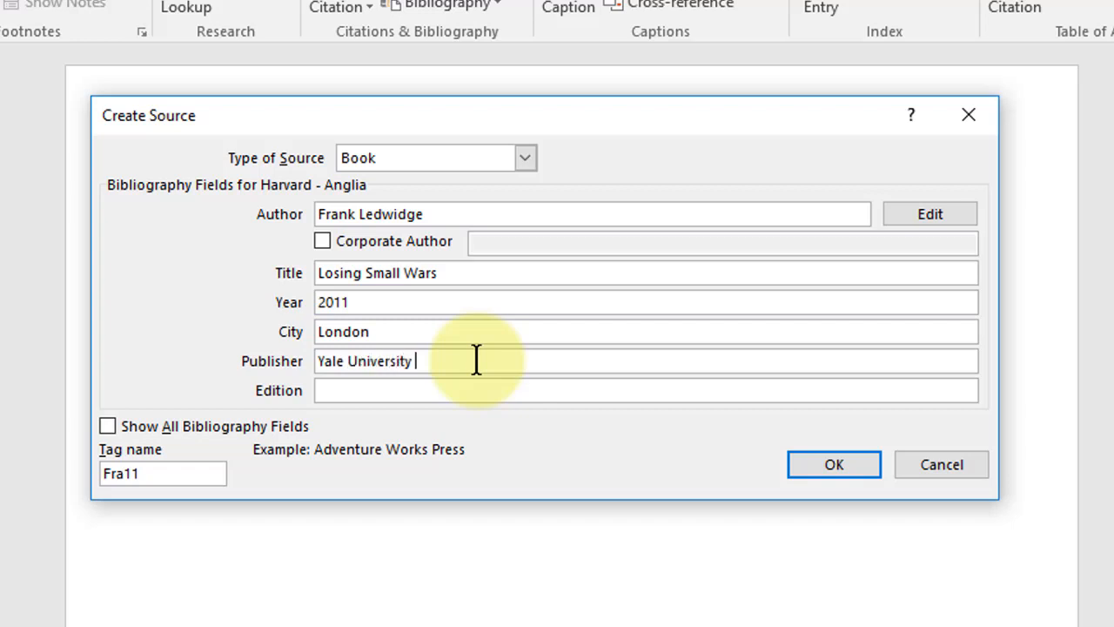
{"action": "type", "text": "Press"}
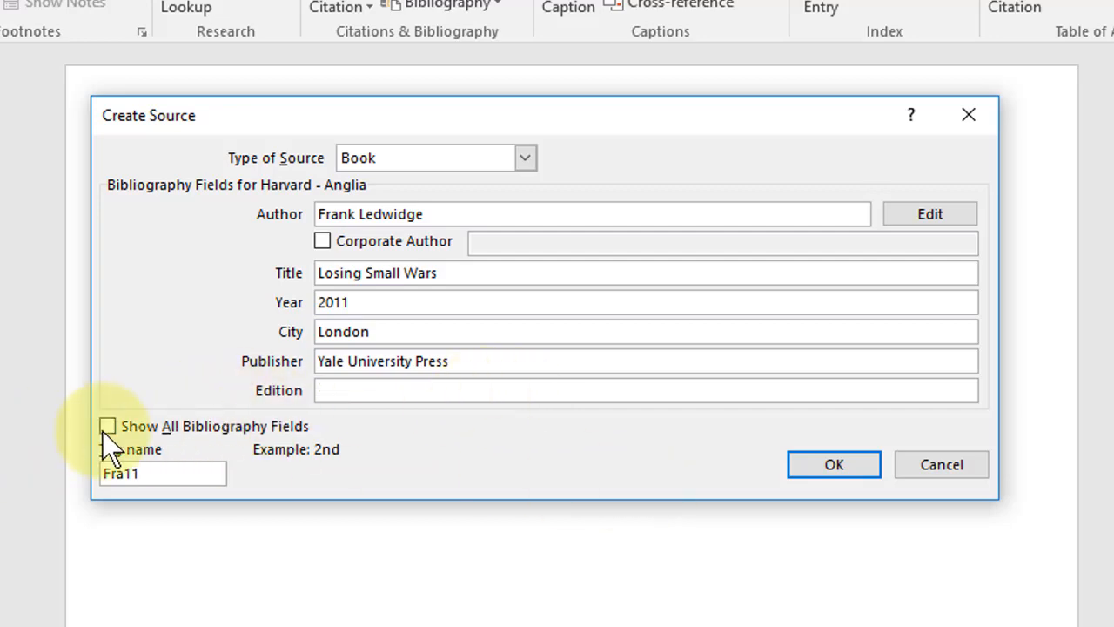
Step: Review the full bibliography field list and keep Book as the source type
{"action": "left_click", "coordinate": [106, 424]}
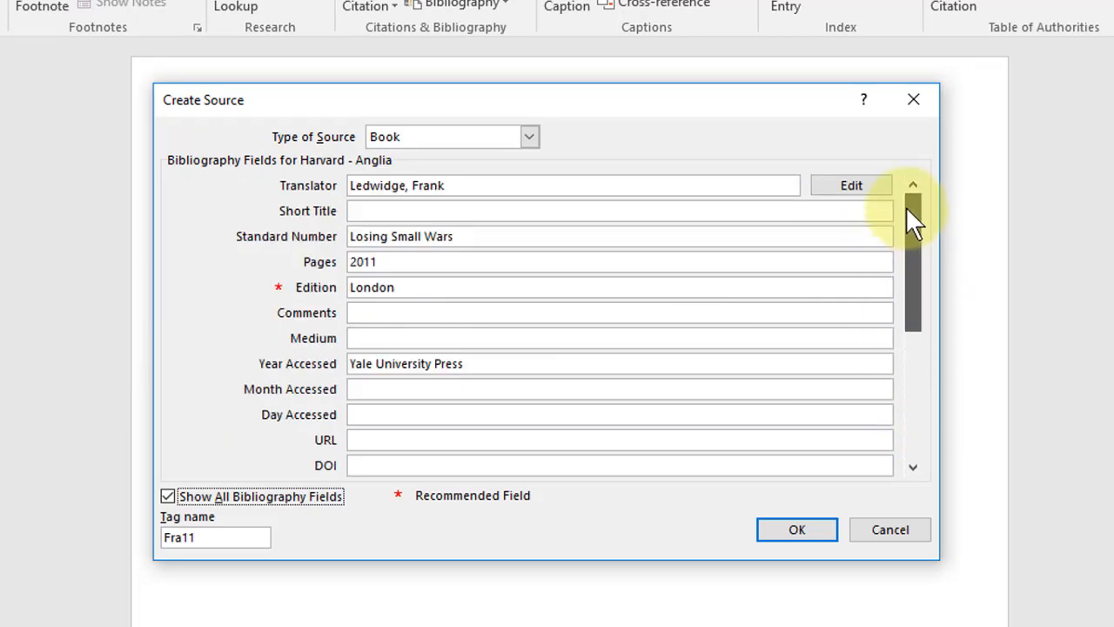
{"action": "left_click", "coordinate": [167, 494]}
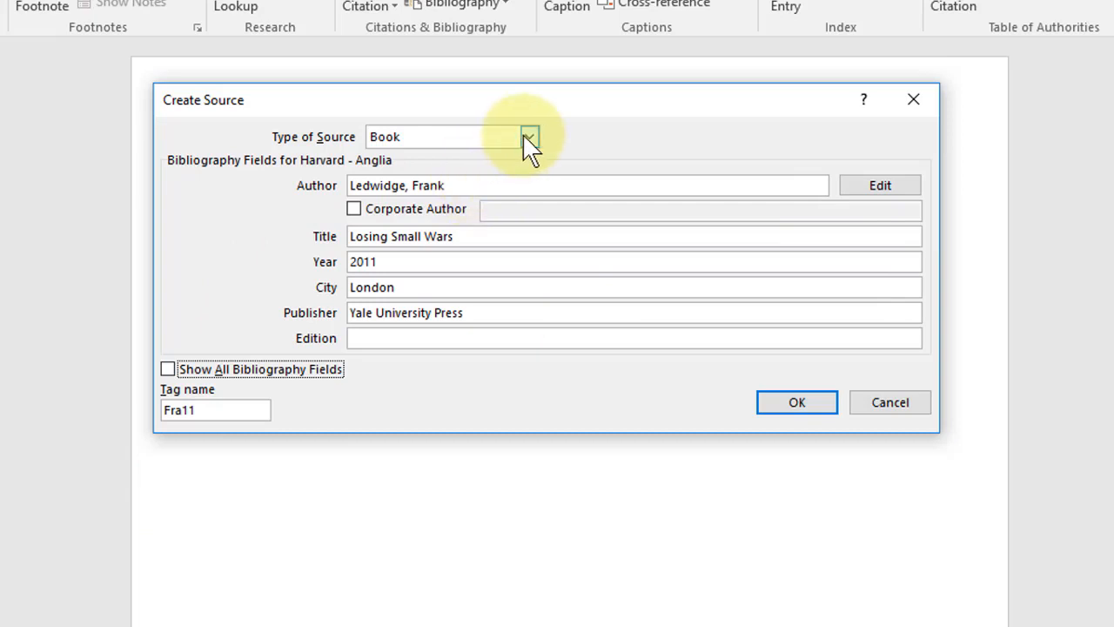
{"action": "left_click", "coordinate": [529, 135]}
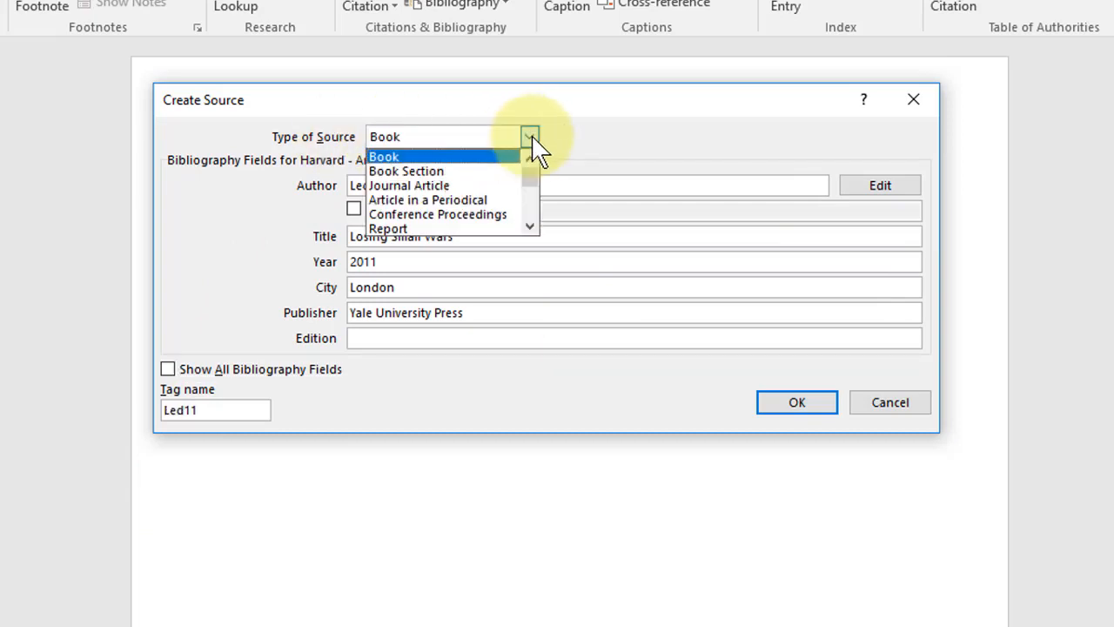
{"action": "mouse_move", "coordinate": [501, 170]}
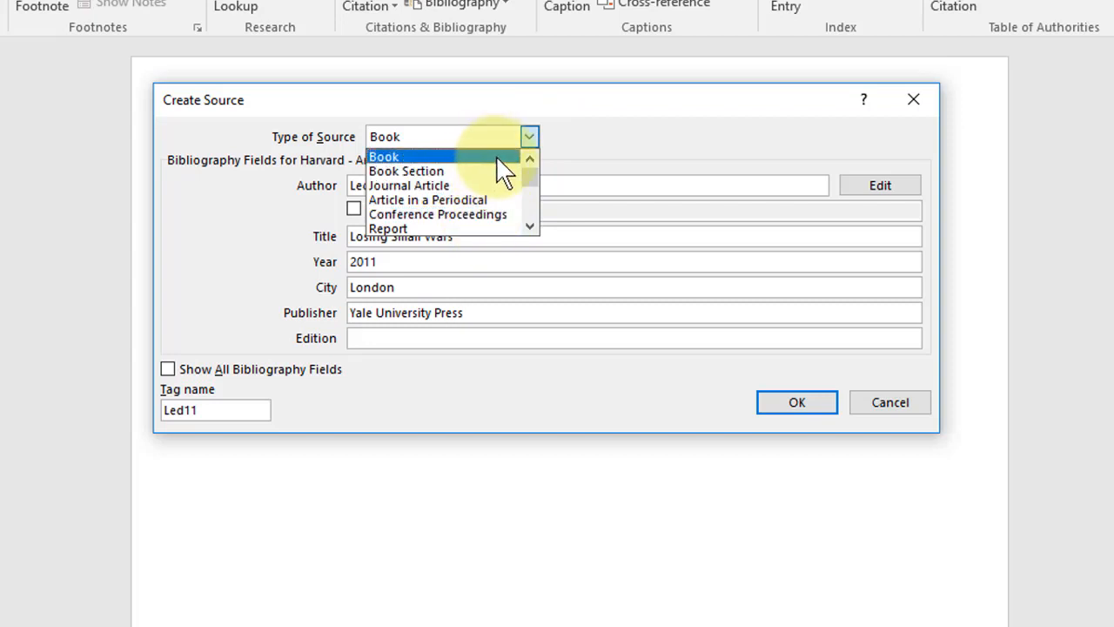
{"action": "left_click", "coordinate": [383, 156]}
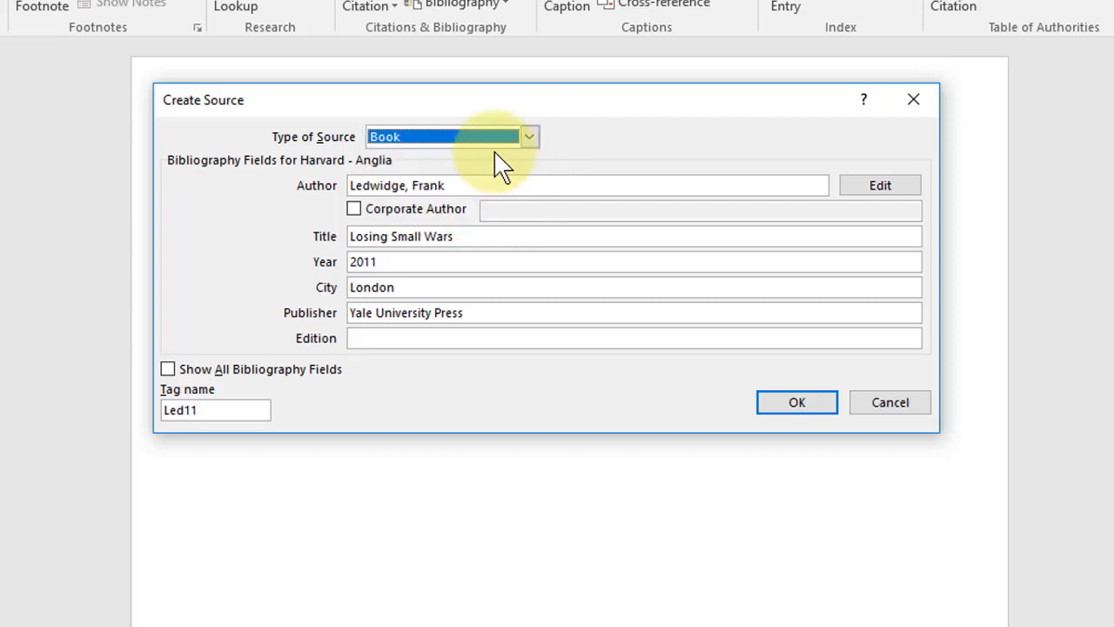
{"action": "mouse_move", "coordinate": [439, 261]}
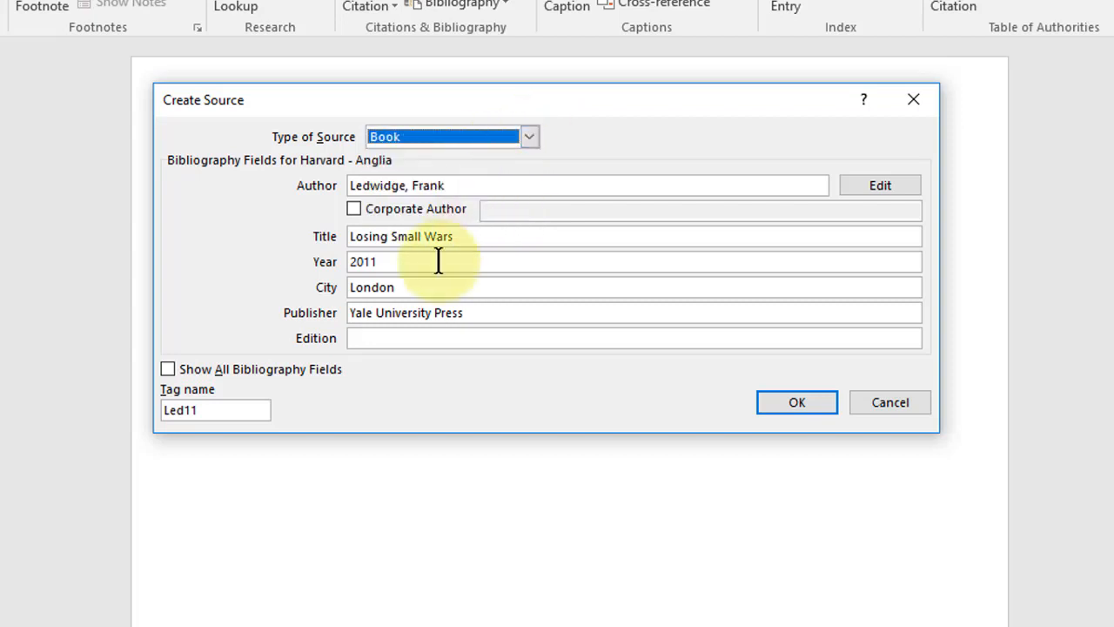
Step: Return to the recommended fields and confirm the source, inserting (Ledwidge, 2011)
{"action": "left_click", "coordinate": [167, 369]}
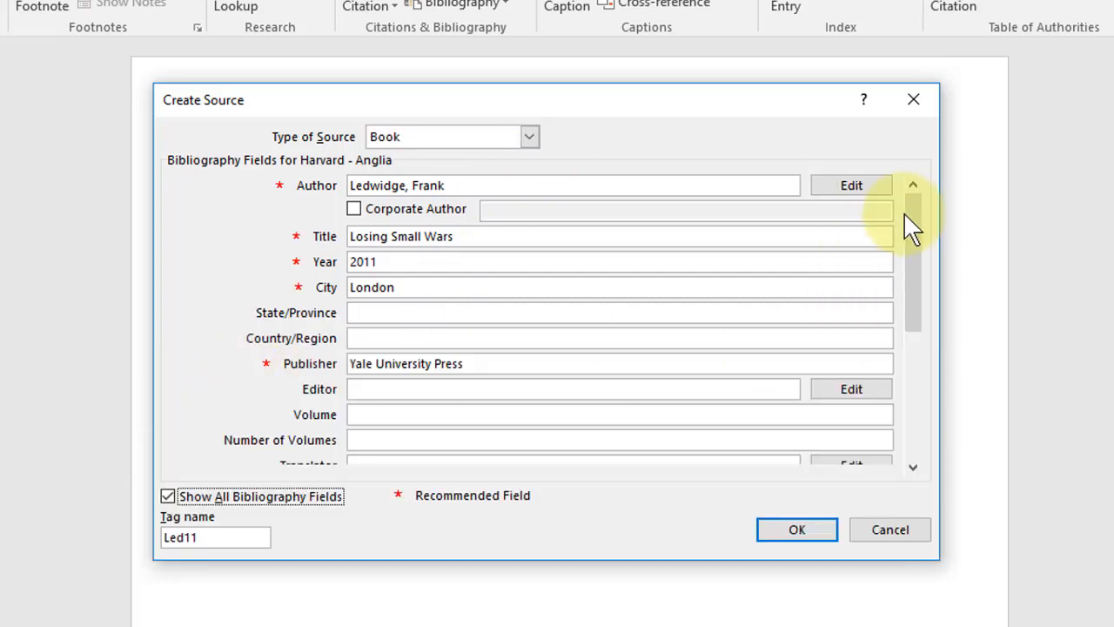
{"action": "scroll", "scroll_direction": "down", "scroll_amount": 3}
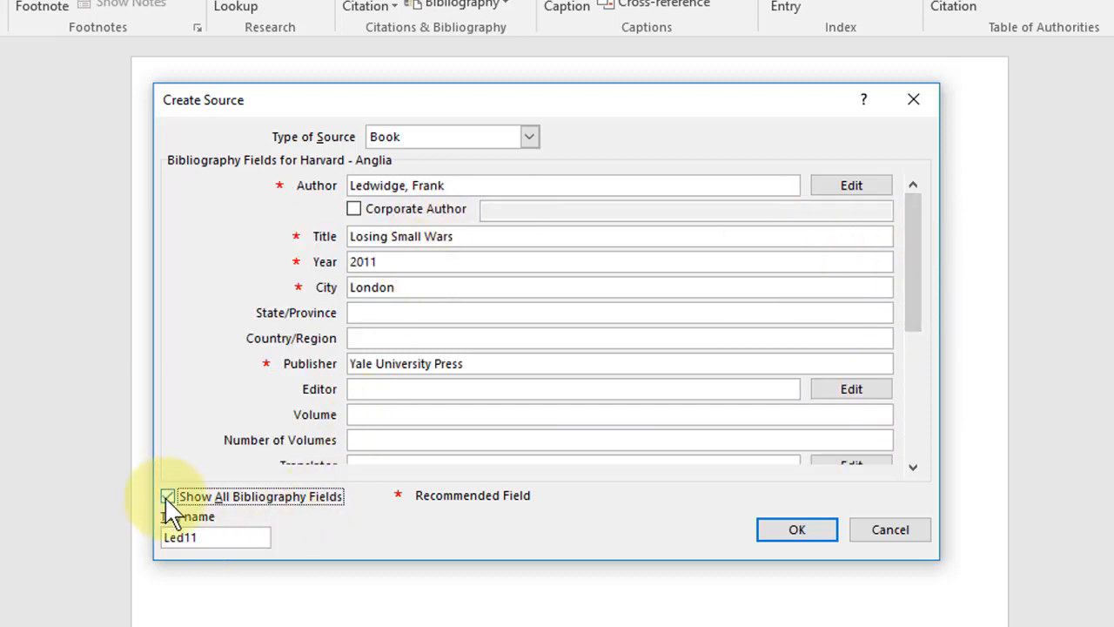
{"action": "left_click", "coordinate": [167, 496]}
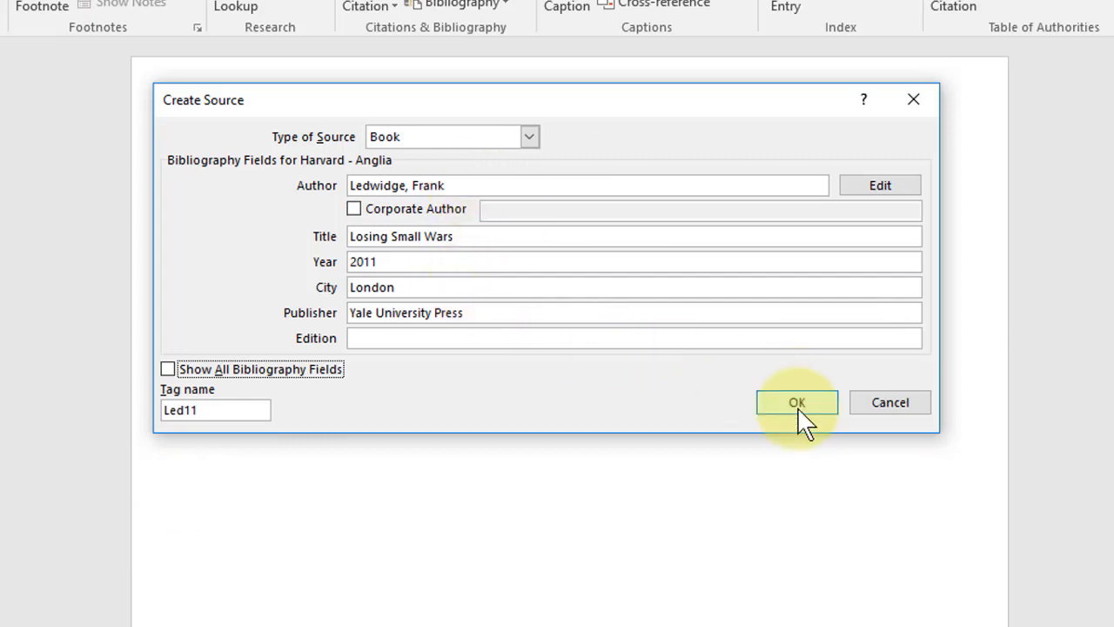
{"action": "left_click", "coordinate": [797, 400]}
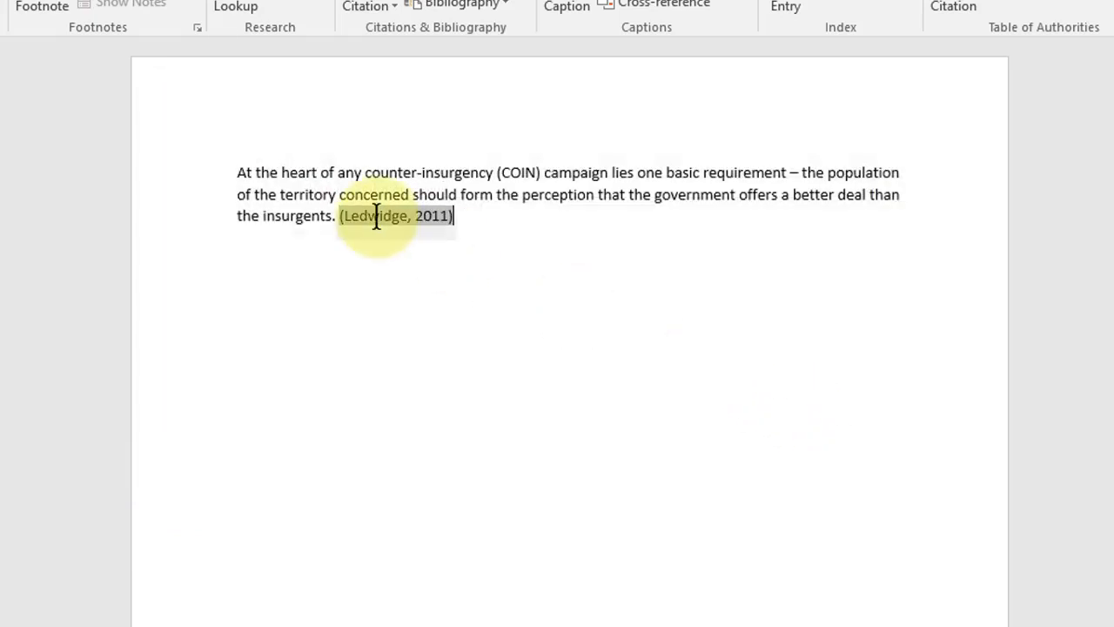
{"action": "mouse_move", "coordinate": [439, 235]}
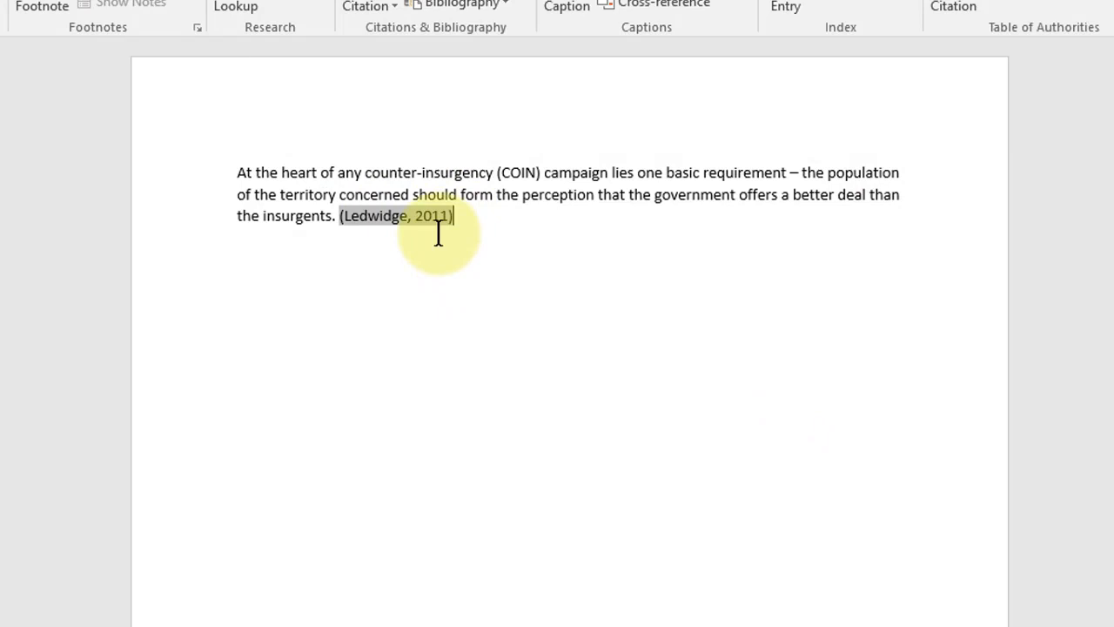
{"action": "left_click", "coordinate": [397, 216]}
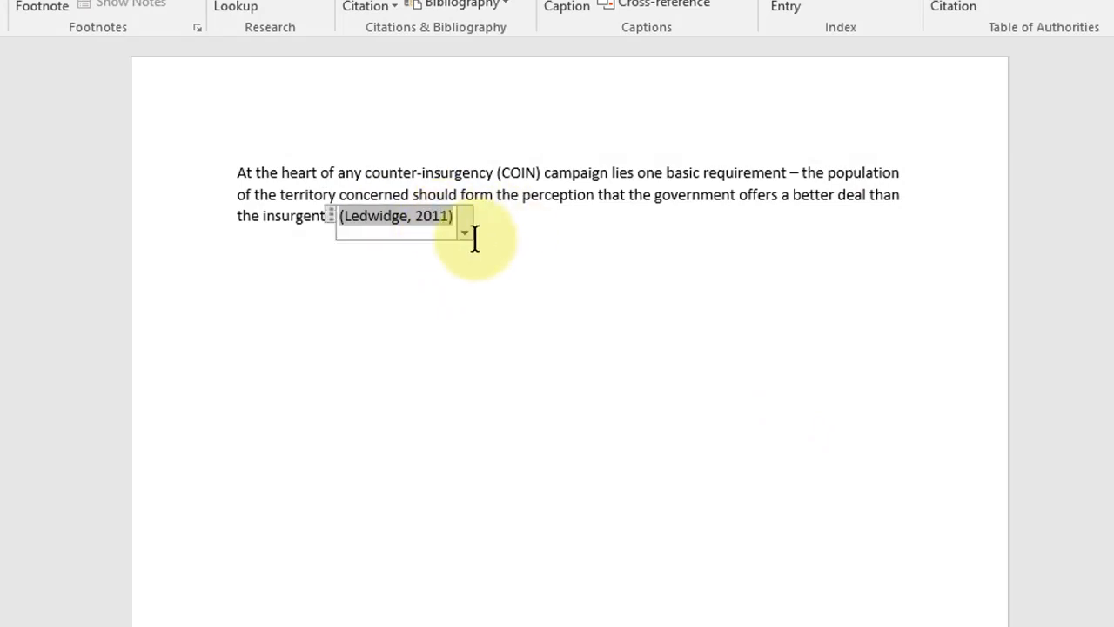
{"action": "left_click", "coordinate": [463, 233]}
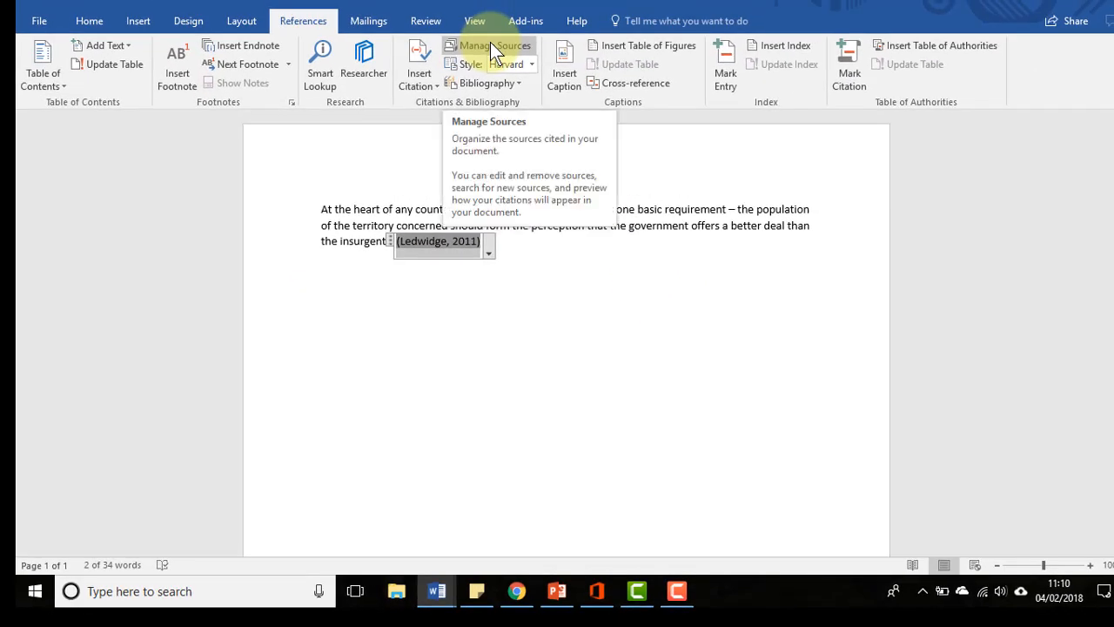
{"action": "left_click", "coordinate": [487, 46]}
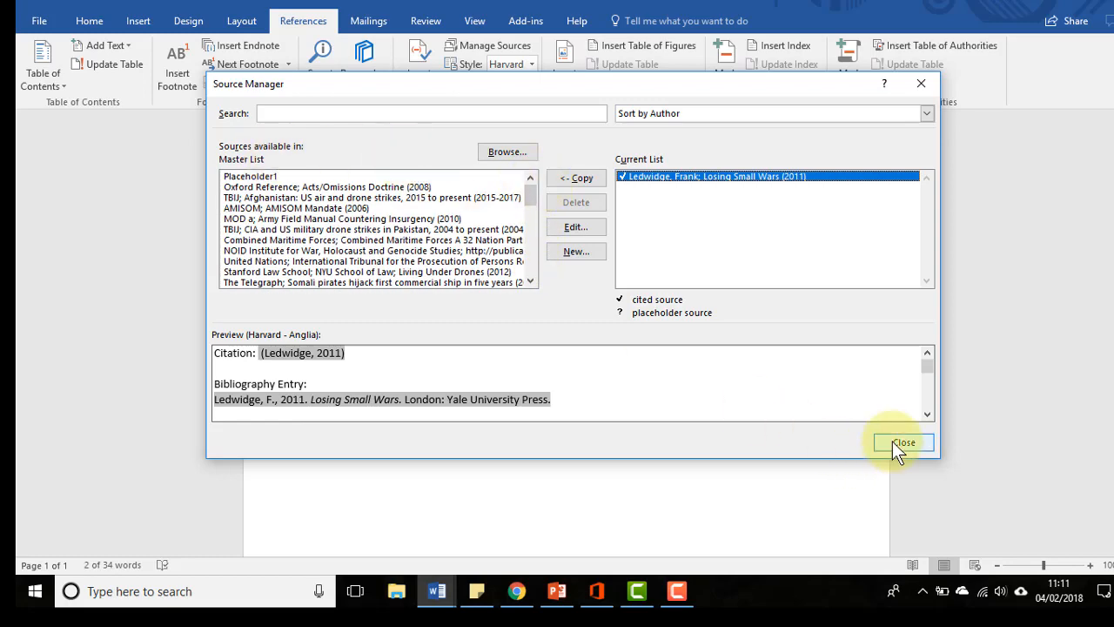
{"action": "left_click", "coordinate": [901, 442]}
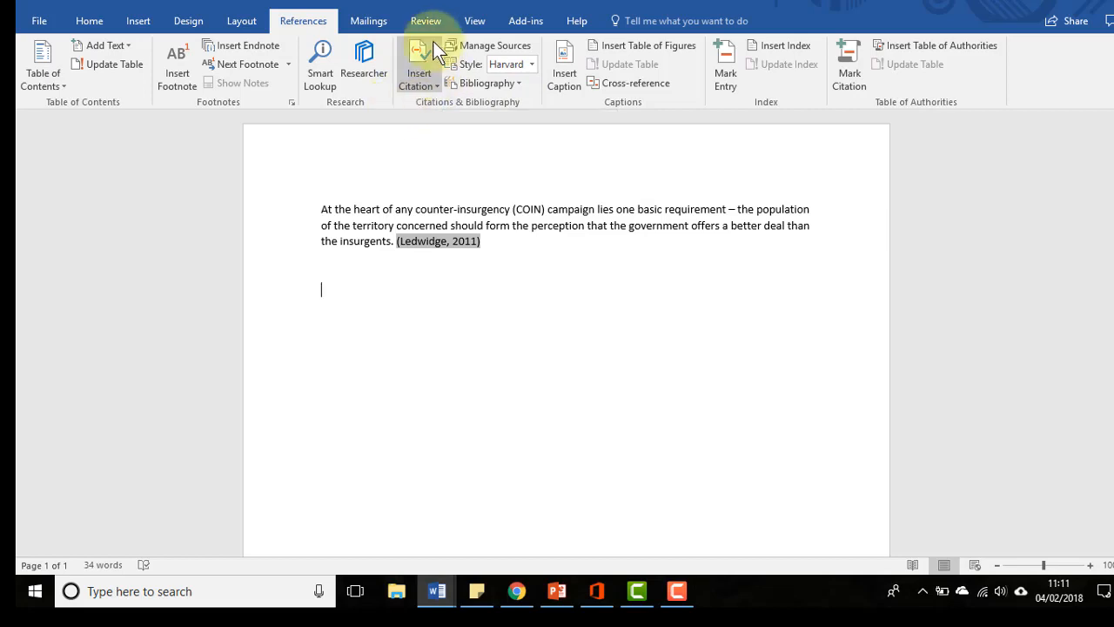
{"action": "mouse_move", "coordinate": [508, 113]}
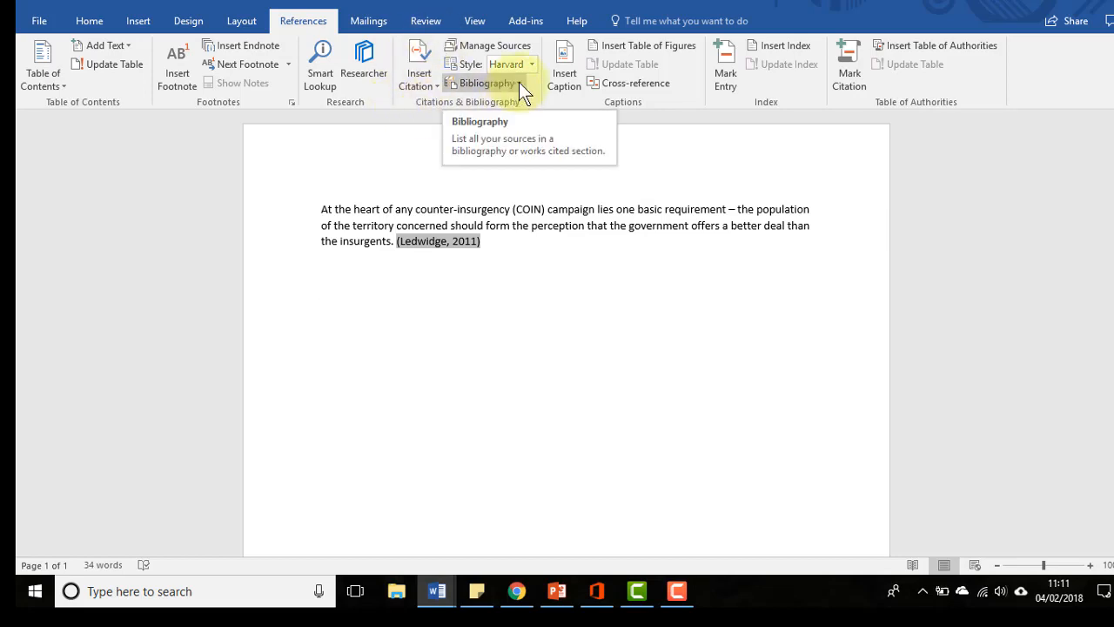
Step: Insert the built-in Bibliography layout listing Ledwidge, F., 2011. Losing Small Wars
{"action": "left_click", "coordinate": [484, 84]}
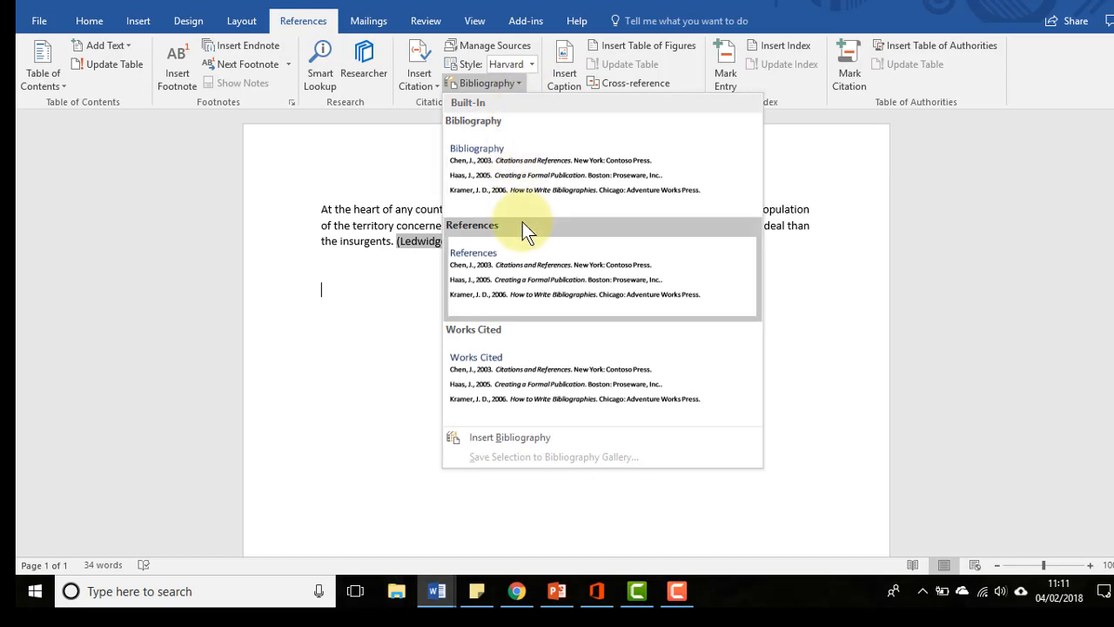
{"action": "mouse_move", "coordinate": [565, 174]}
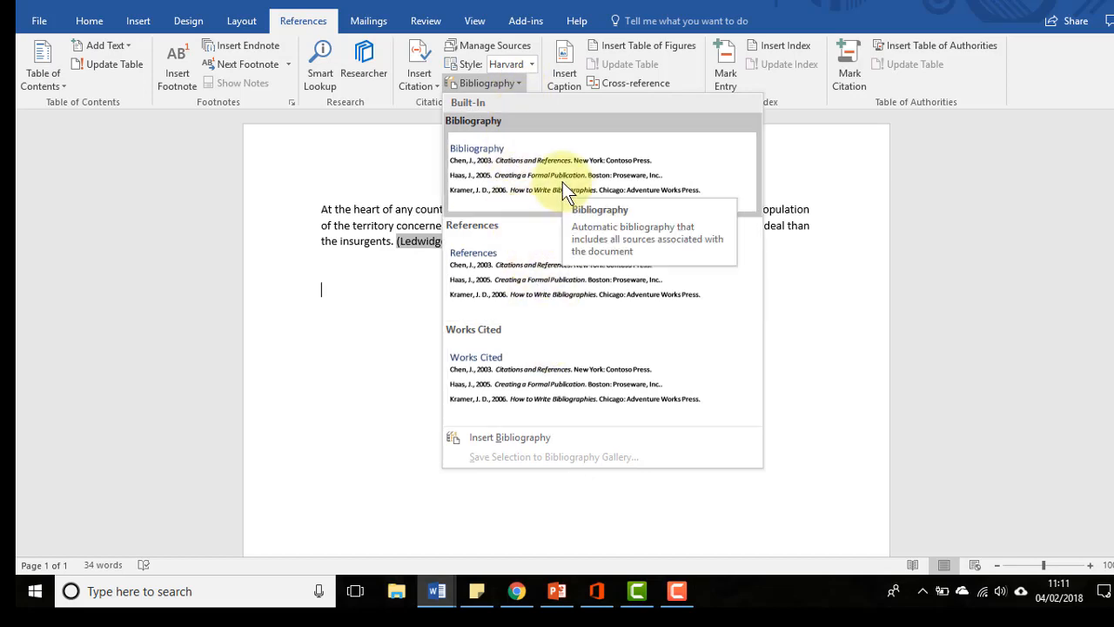
{"action": "left_click", "coordinate": [477, 148]}
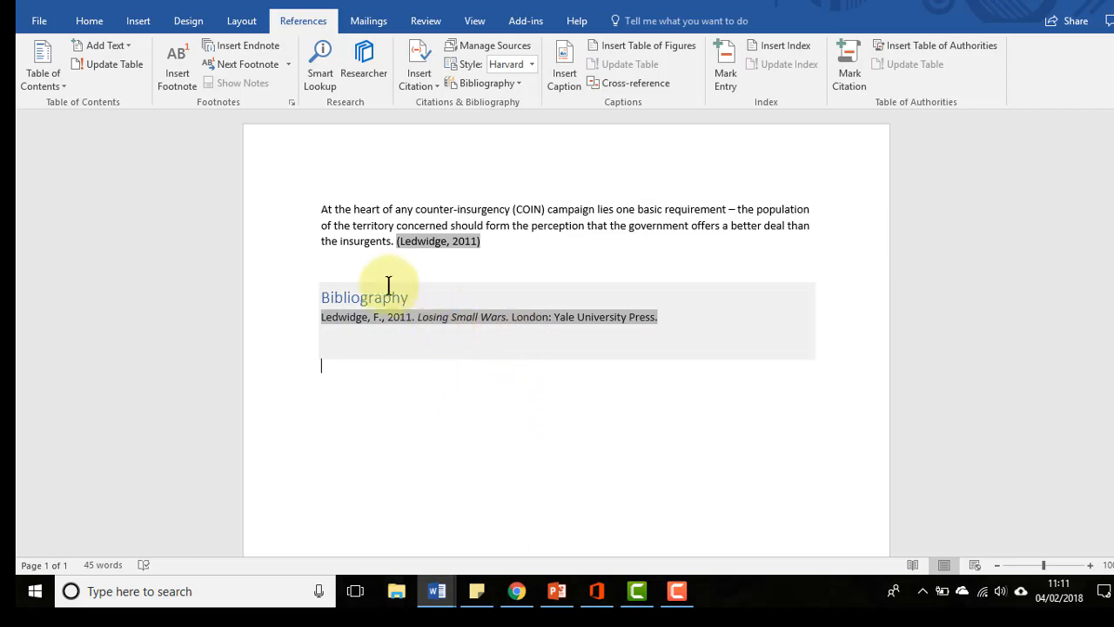
{"action": "mouse_move", "coordinate": [390, 329]}
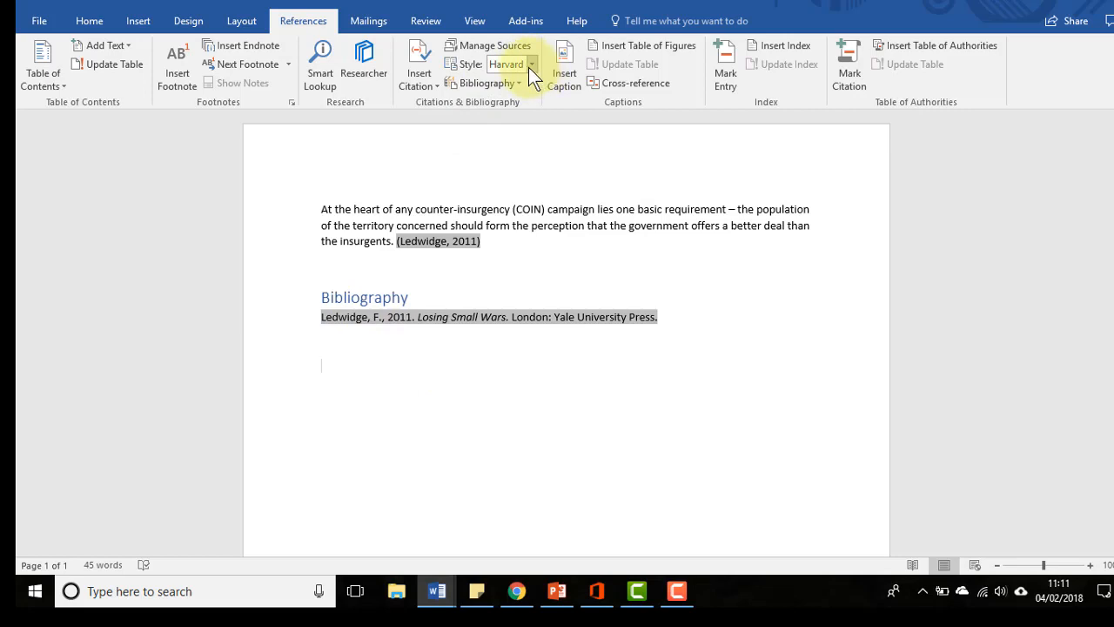
Step: Choose Harvard - Anglia from the citation style list
{"action": "left_click", "coordinate": [532, 63]}
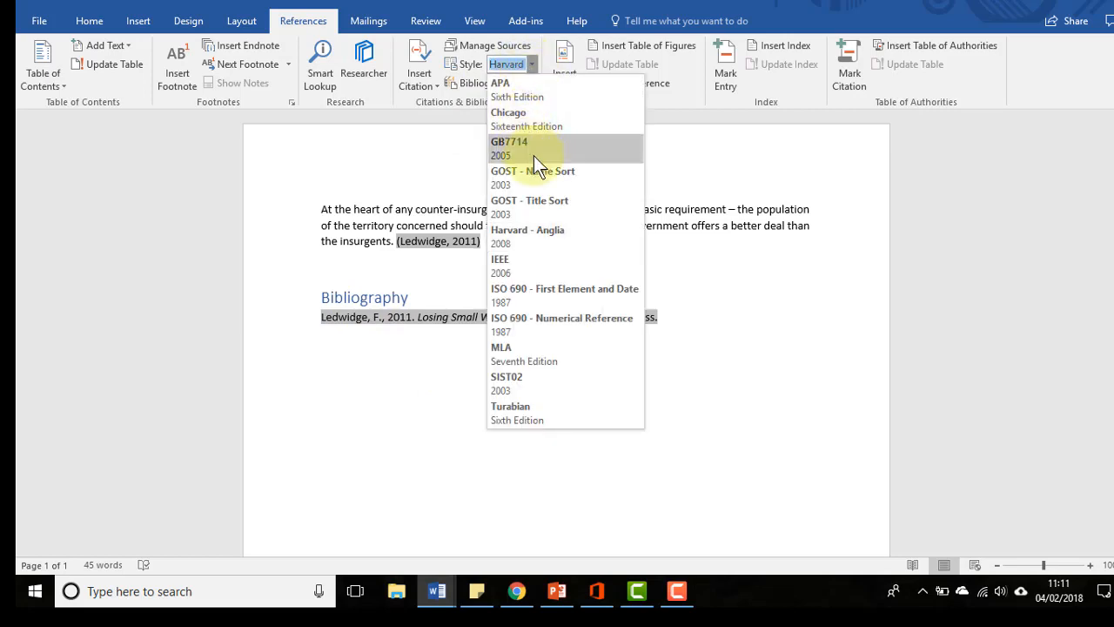
{"action": "mouse_move", "coordinate": [538, 236]}
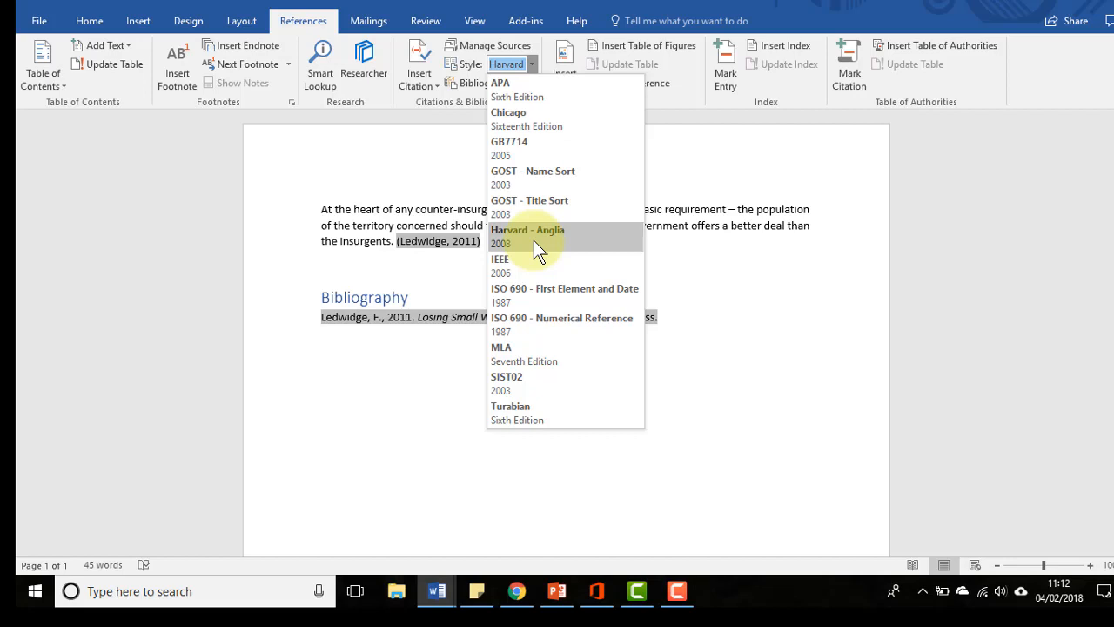
{"action": "left_click", "coordinate": [527, 237]}
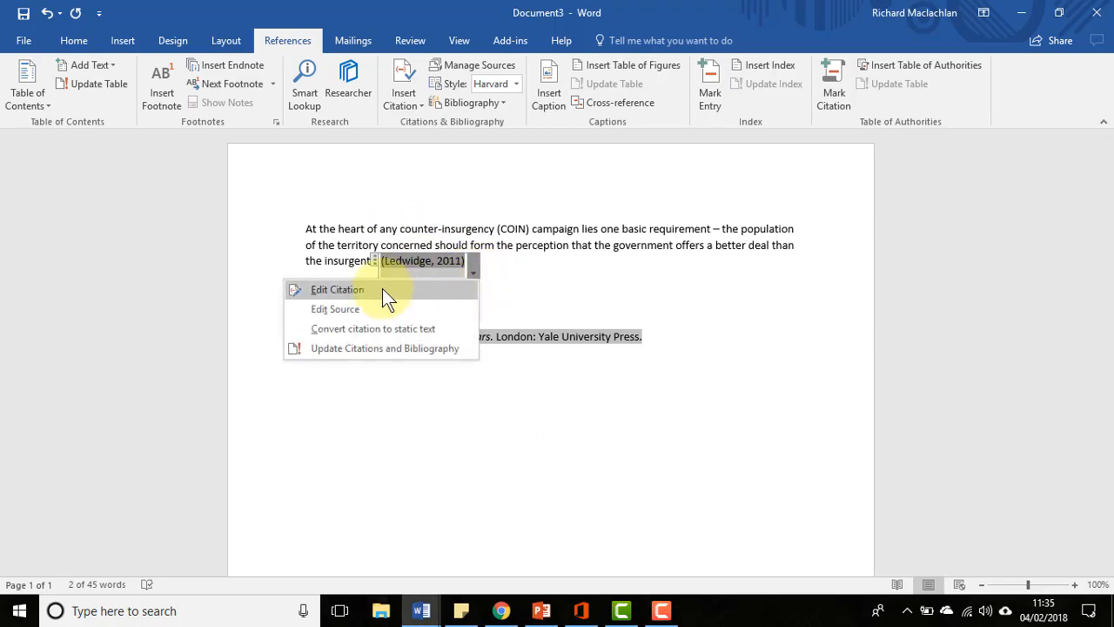
Step: Edit the citation to add page 179, giving (Ledwidge, 2011, p. 179)
{"action": "left_click", "coordinate": [338, 289]}
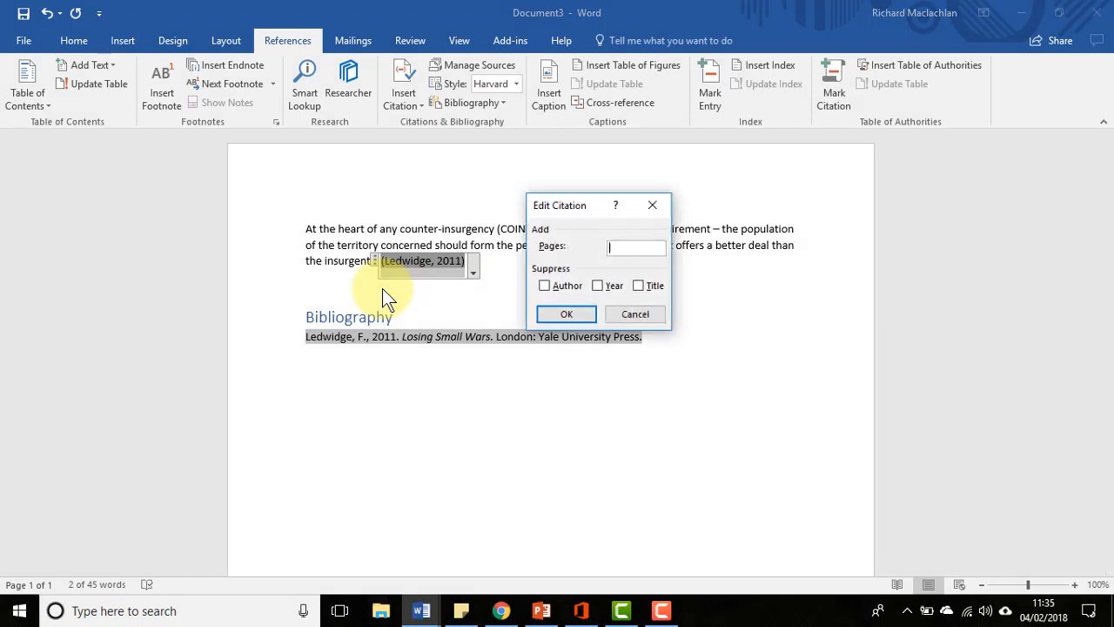
{"action": "mouse_move", "coordinate": [637, 247]}
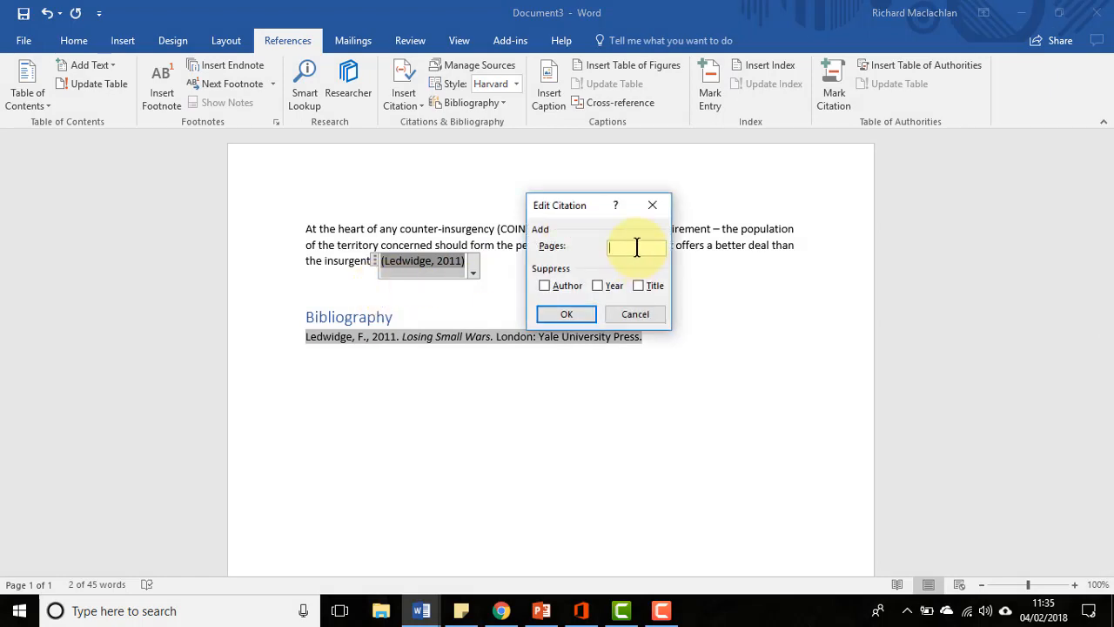
{"action": "type", "text": "1"}
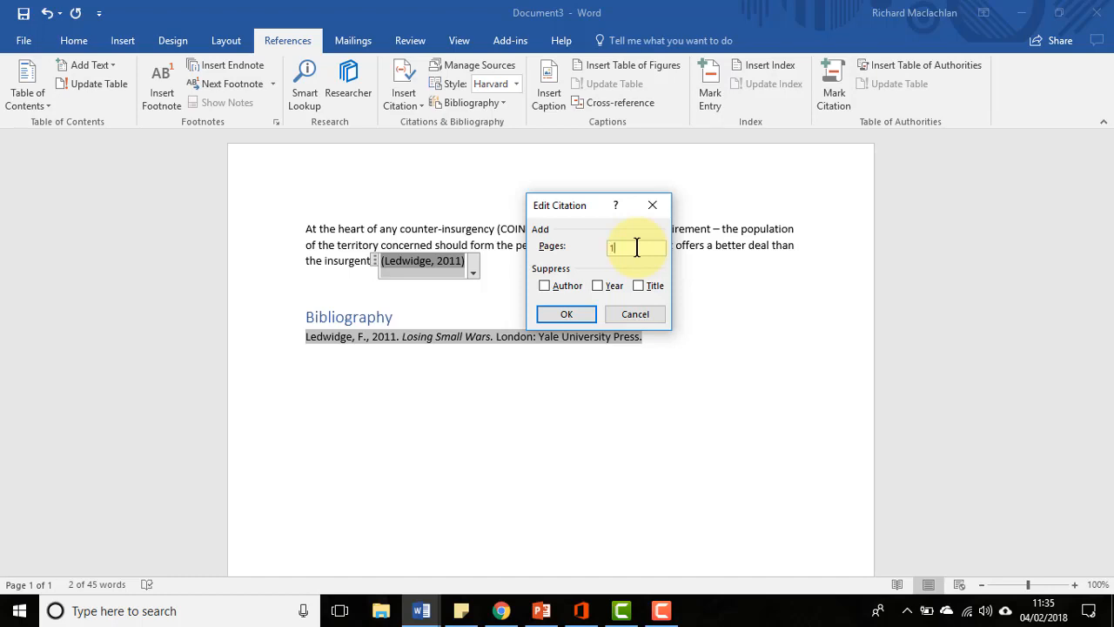
{"action": "type", "text": "79"}
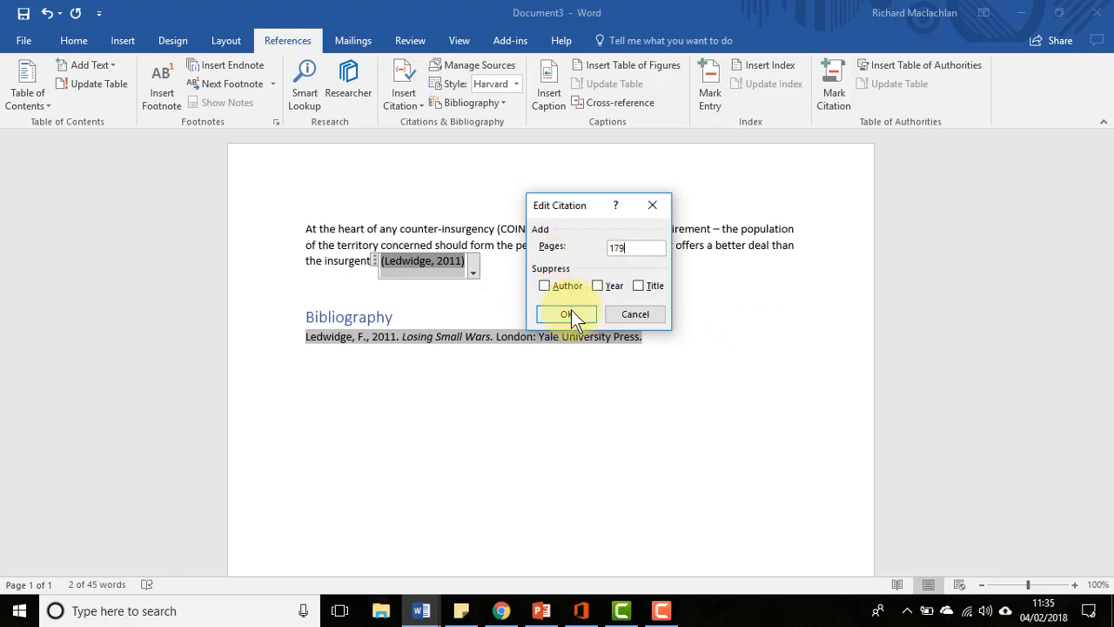
{"action": "left_click", "coordinate": [566, 314]}
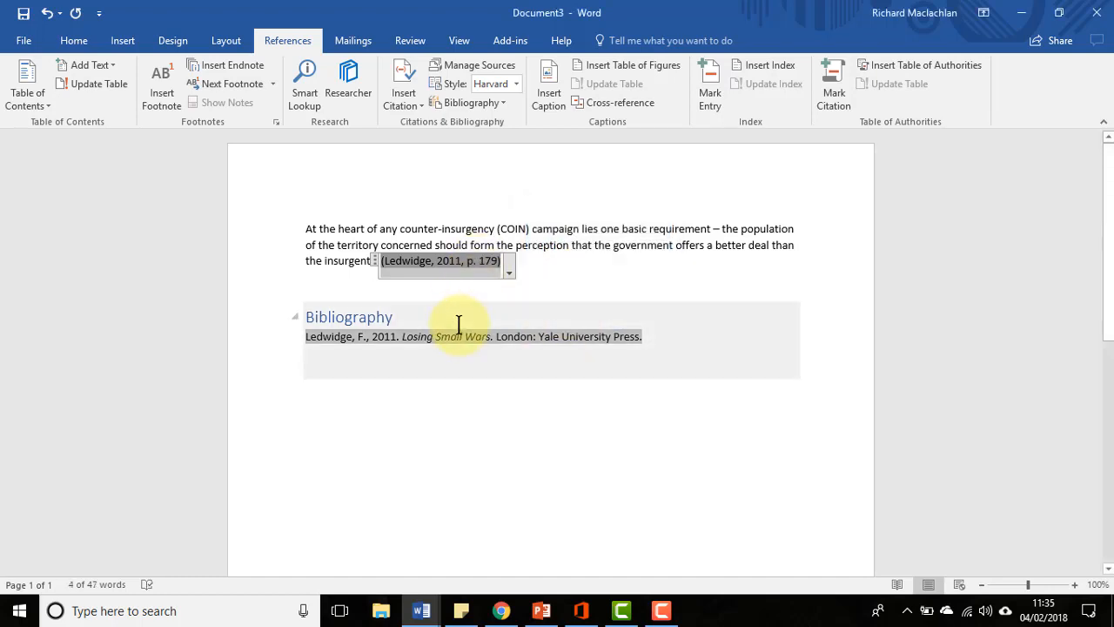